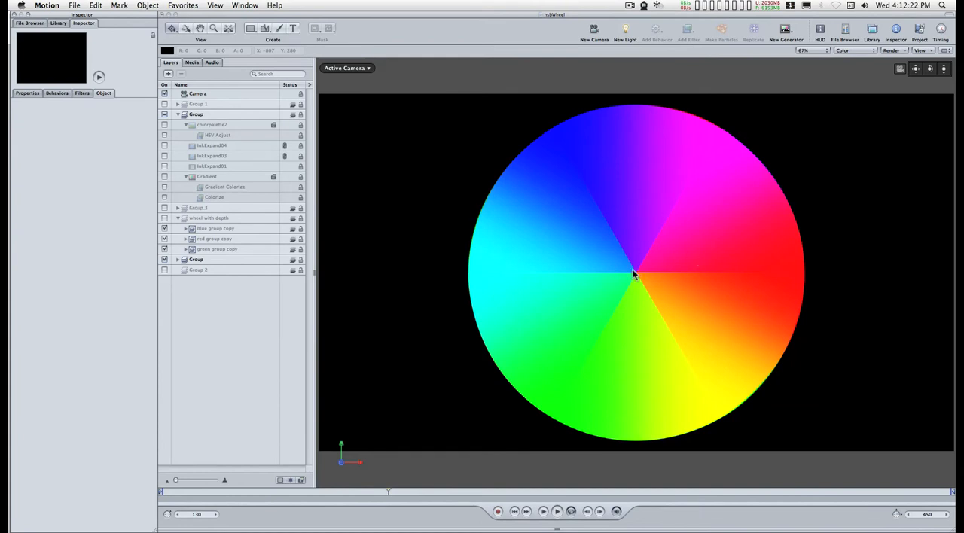
{"action": "mouse_move", "coordinate": [653, 256]}
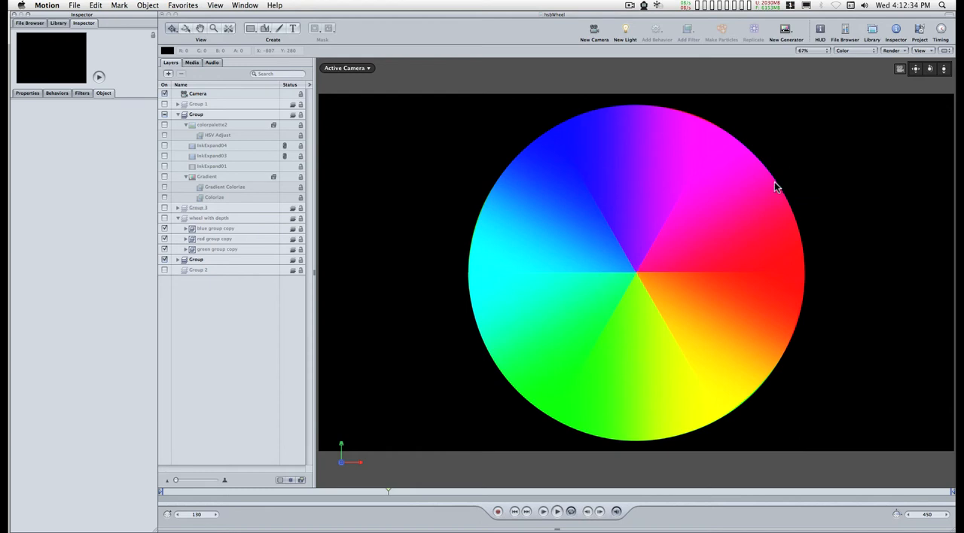
{"action": "mouse_move", "coordinate": [614, 144]}
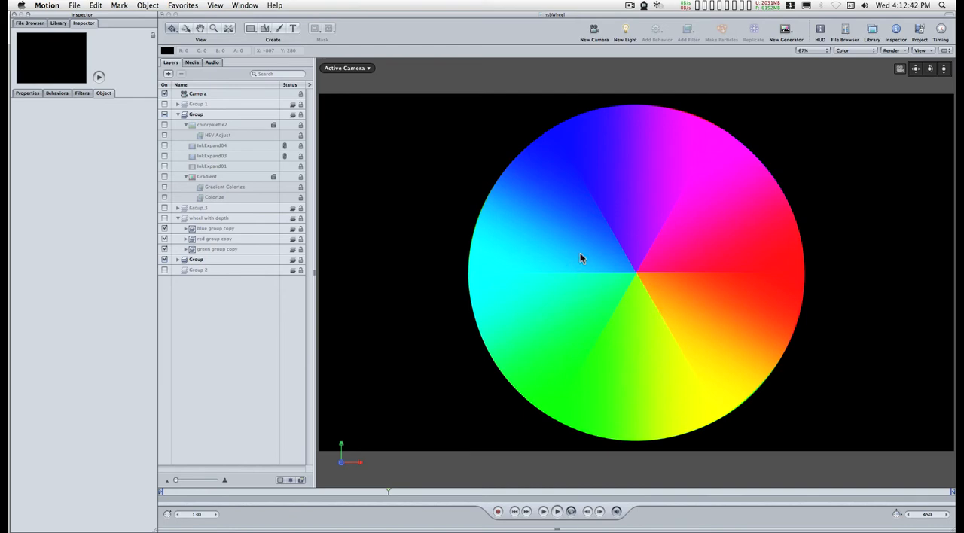
{"action": "mouse_move", "coordinate": [76, 10]}
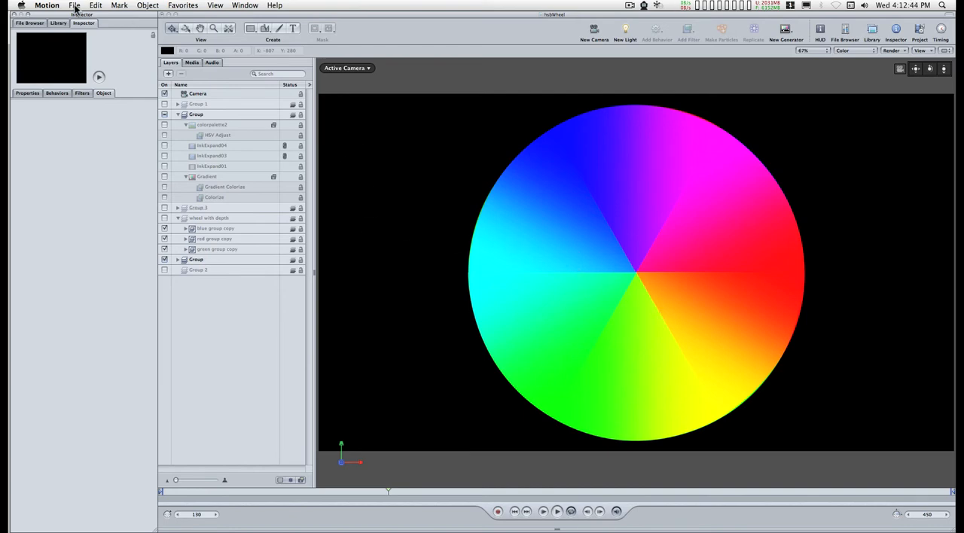
Create a new empty project using the Broadcast HD preset
{"action": "left_click", "coordinate": [76, 6]}
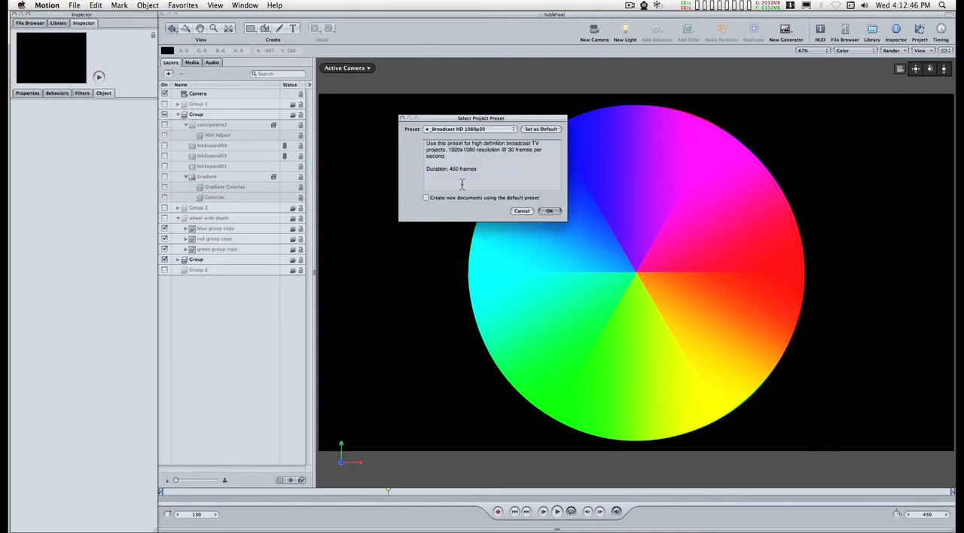
{"action": "left_click", "coordinate": [549, 211]}
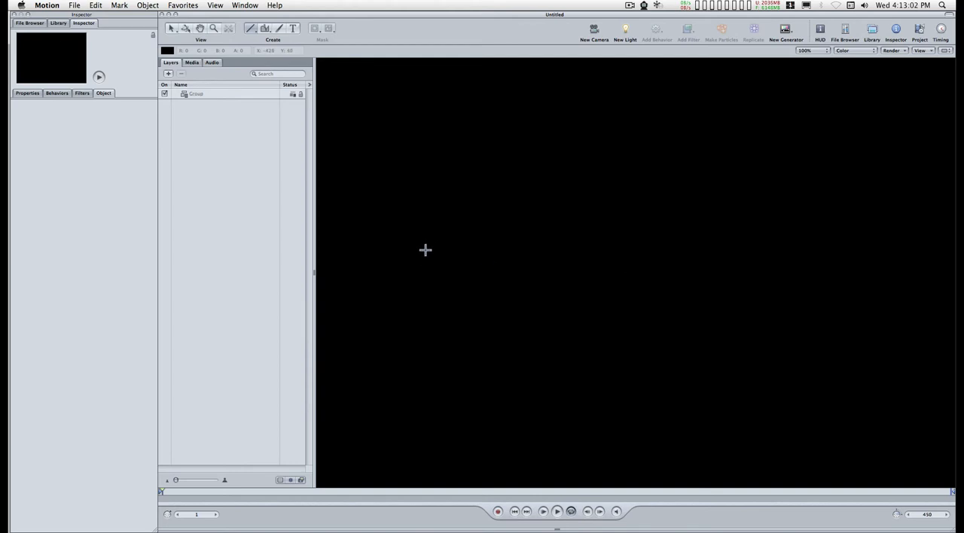
{"action": "mouse_move", "coordinate": [425, 262]}
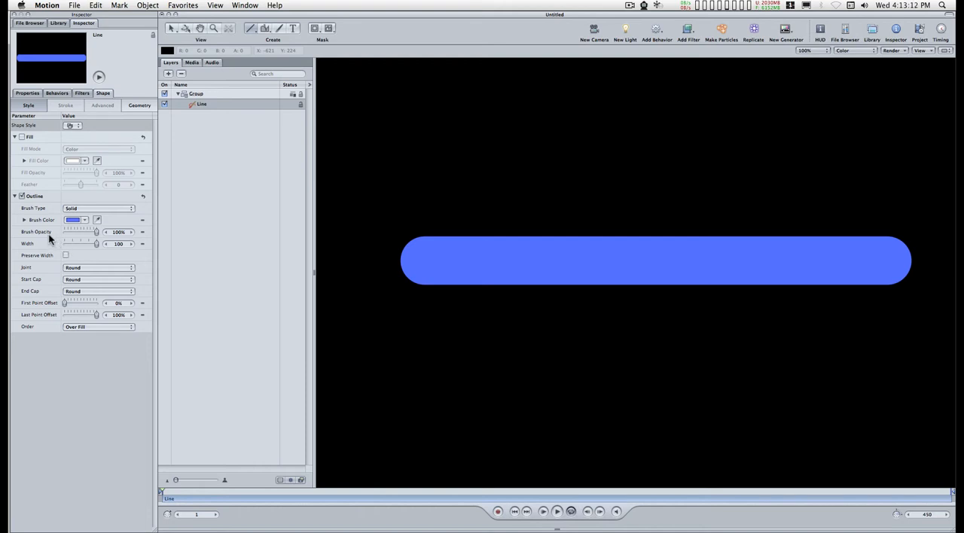
Thin the drawn line's outline to width 1 and set its brush colour to white
{"action": "left_click_drag", "start_coordinate": [96, 244], "coordinate": [68, 244]}
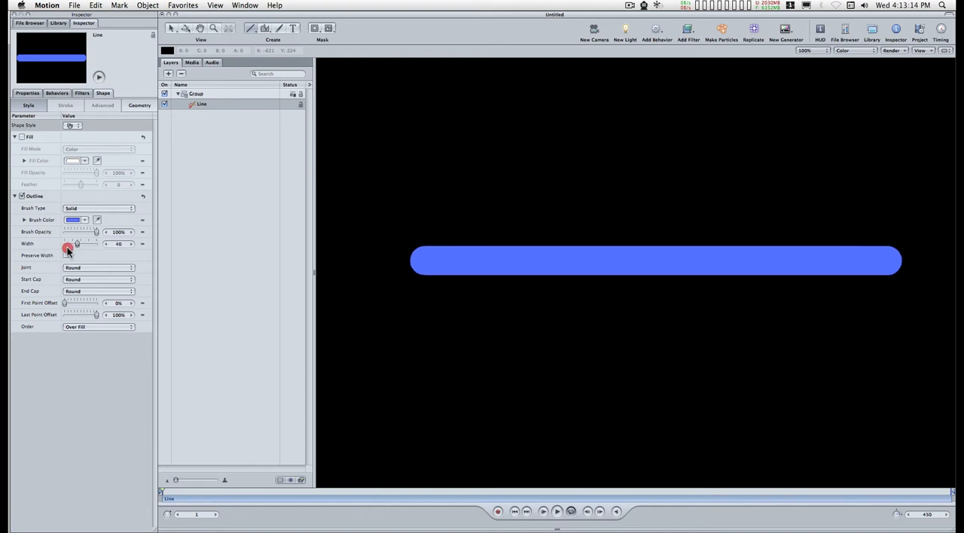
{"action": "left_click_drag", "start_coordinate": [76, 244], "coordinate": [64, 244]}
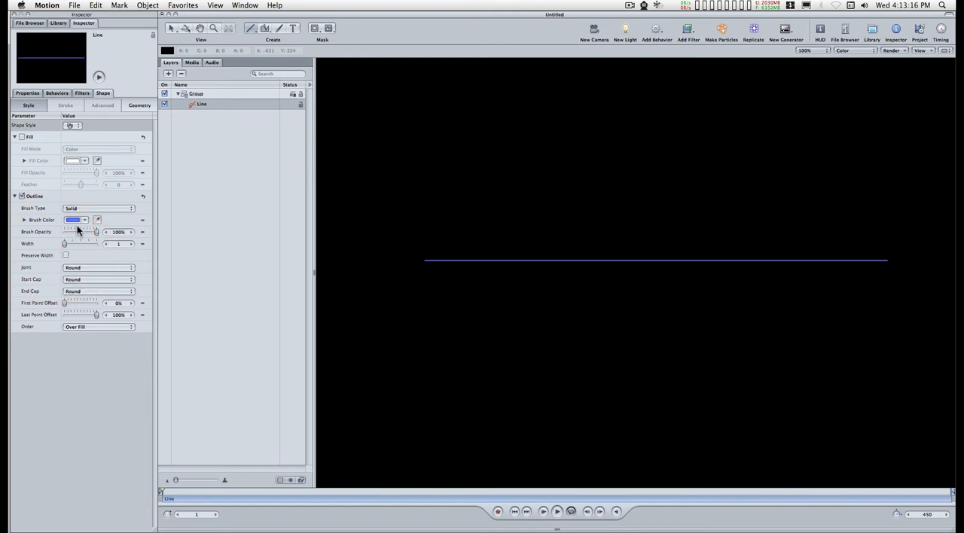
{"action": "left_click", "coordinate": [74, 220]}
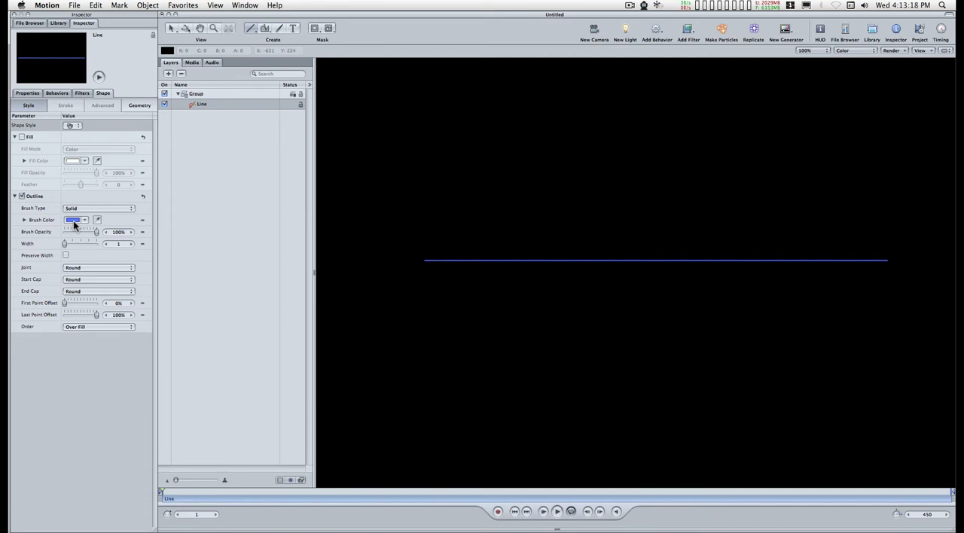
{"action": "left_click", "coordinate": [74, 219]}
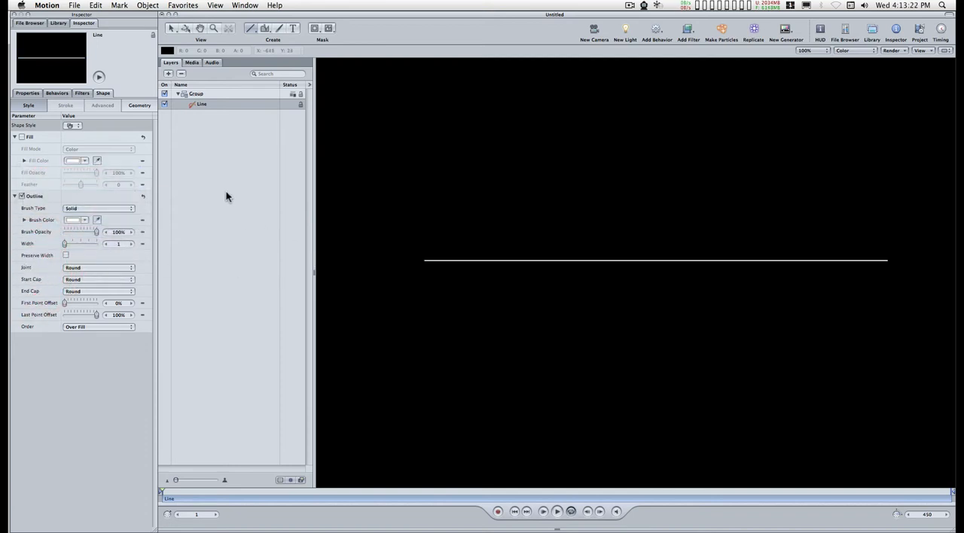
{"action": "mouse_move", "coordinate": [283, 182]}
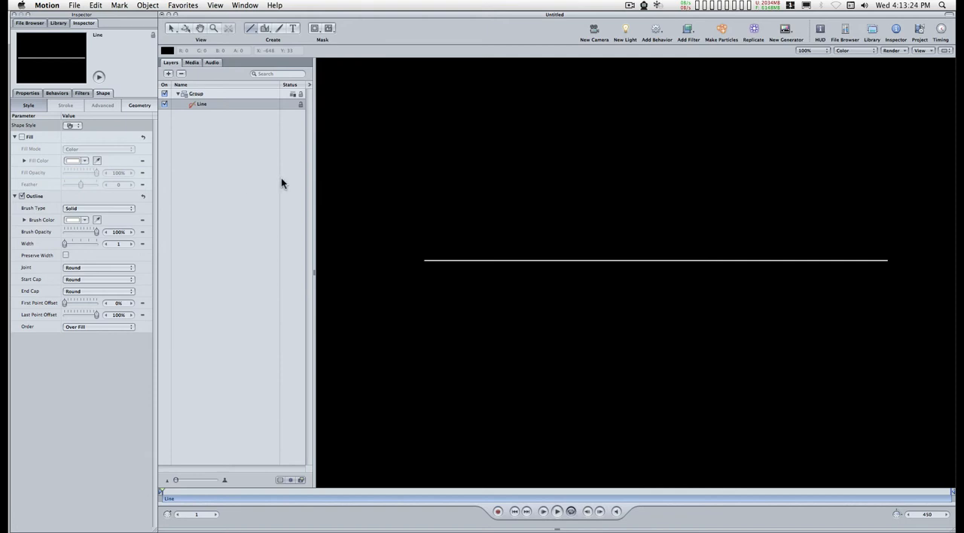
{"action": "mouse_move", "coordinate": [262, 198]}
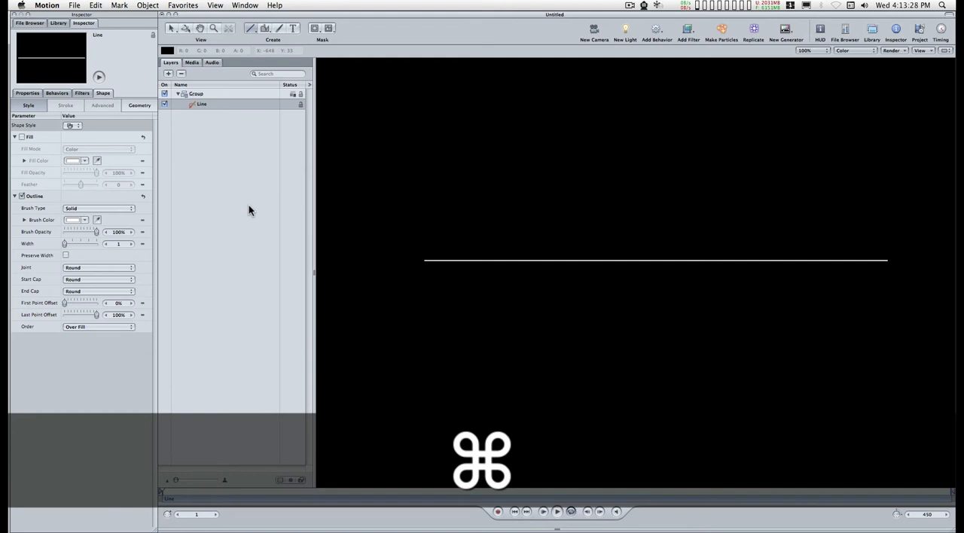
Duplicate the white line repeatedly with Cmd-D, rotating copies (e.g. 90°) into six evenly spaced spokes
{"action": "key", "text": "cmd+d"}
{"action": "type", "text": "30"}
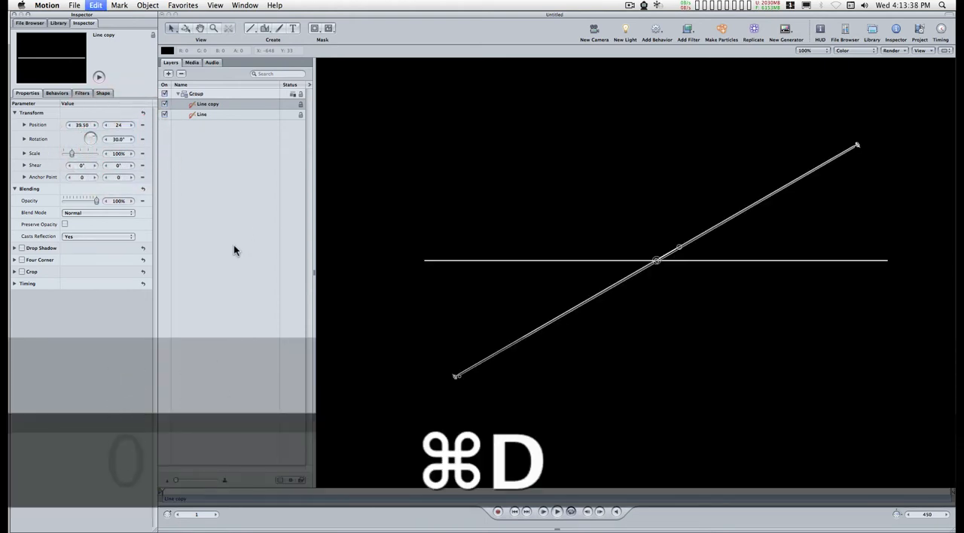
{"action": "key", "text": "cmd+d"}
{"action": "type", "text": "60"}
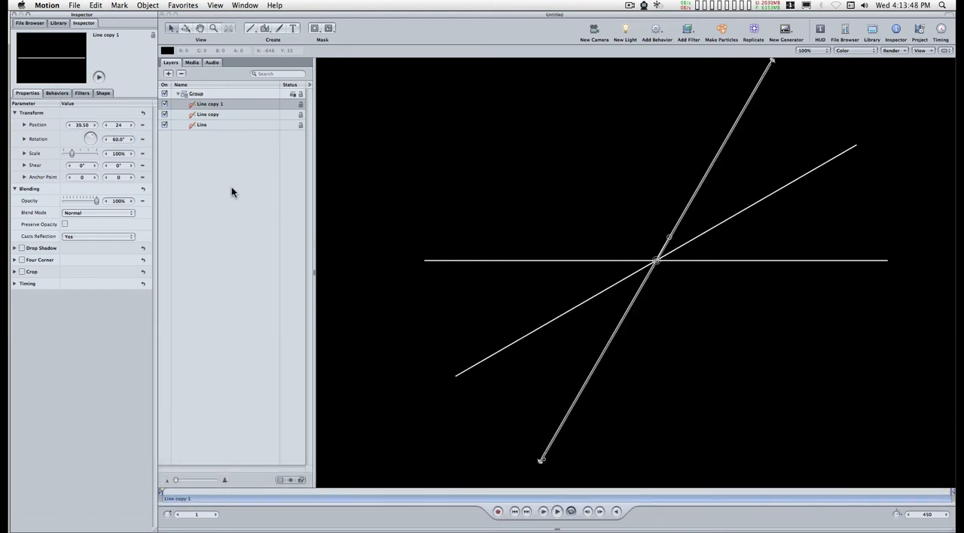
{"action": "key", "text": "cmd+d"}
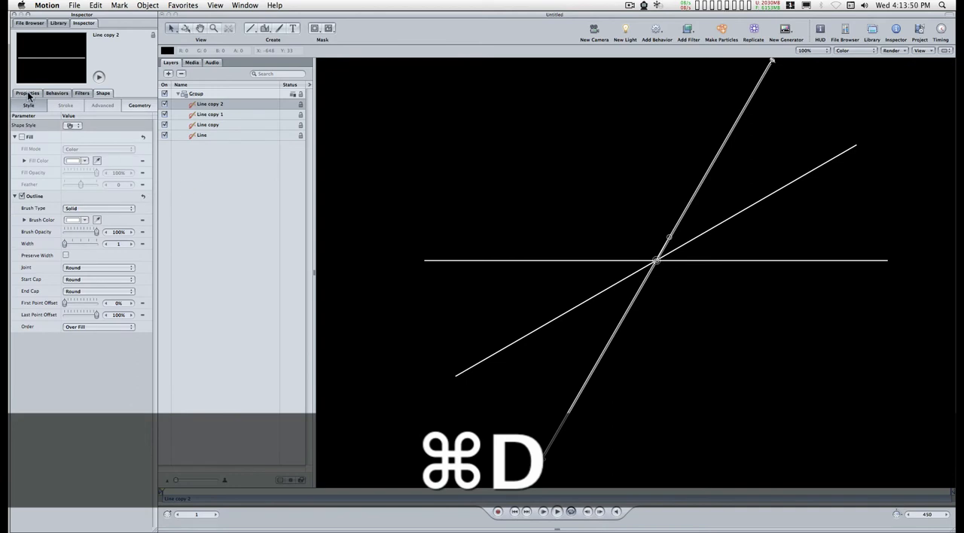
{"action": "left_click", "coordinate": [27, 93]}
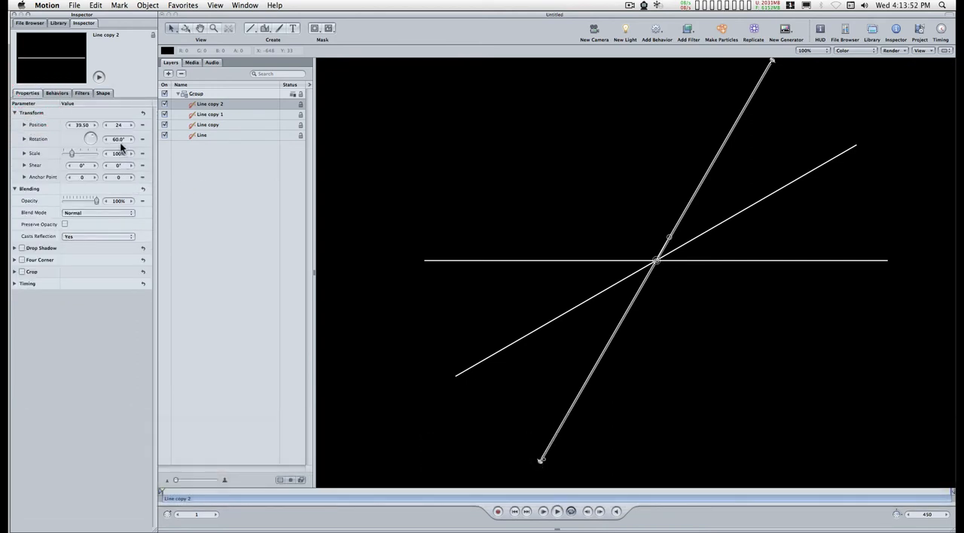
{"action": "type", "text": "90"}
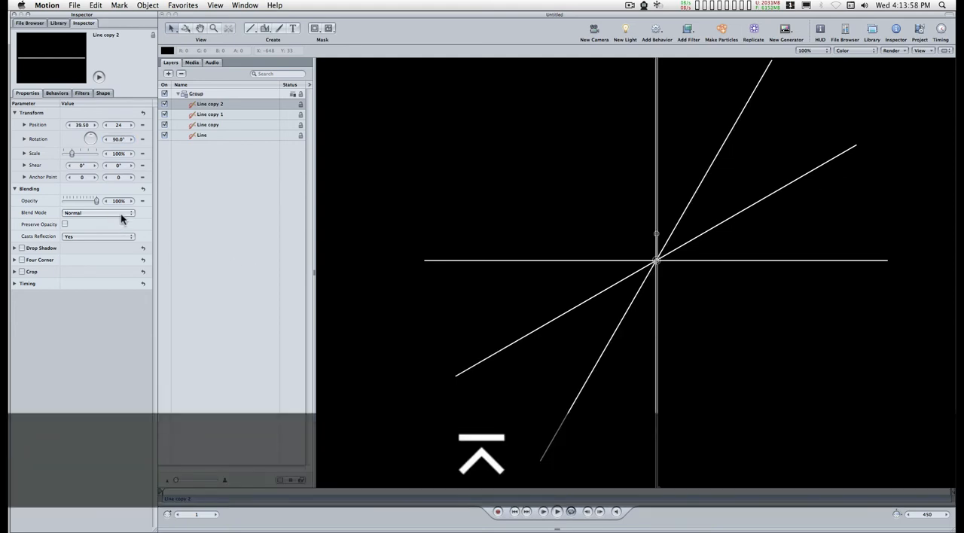
{"action": "key", "text": "cmd+d"}
{"action": "type", "text": "120"}
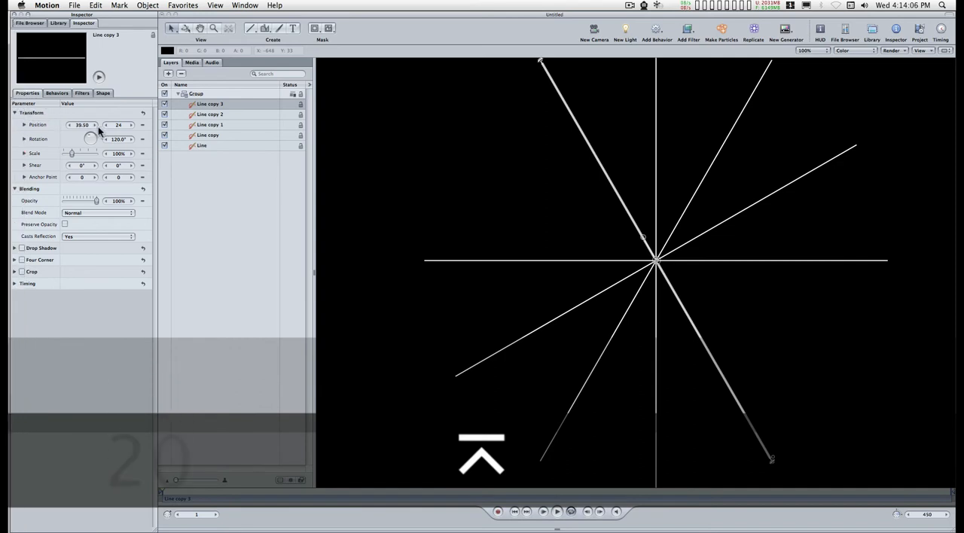
{"action": "key", "text": "cmd+d"}
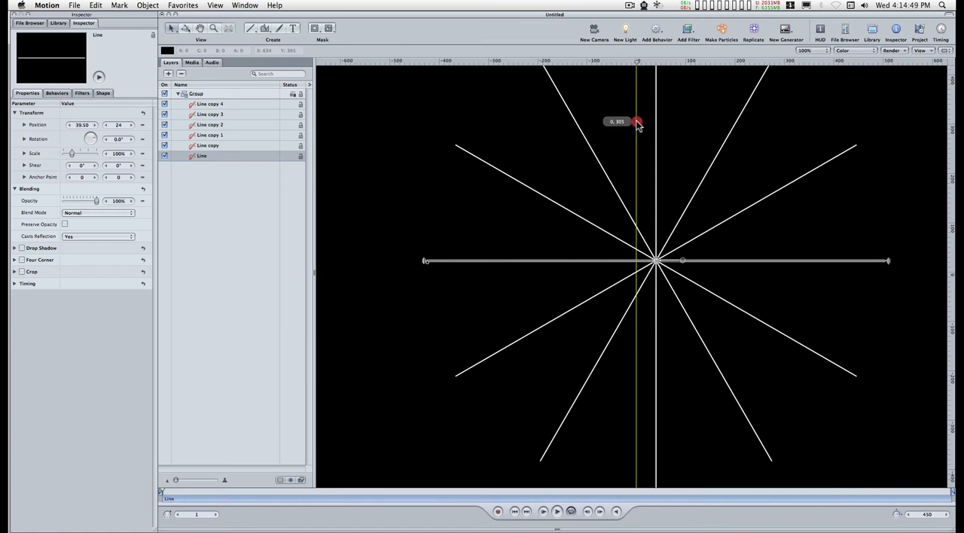
Add a centre guide and position the line group so the spokes cross at canvas centre
{"action": "left_click_drag", "start_coordinate": [636, 122], "coordinate": [729, 233]}
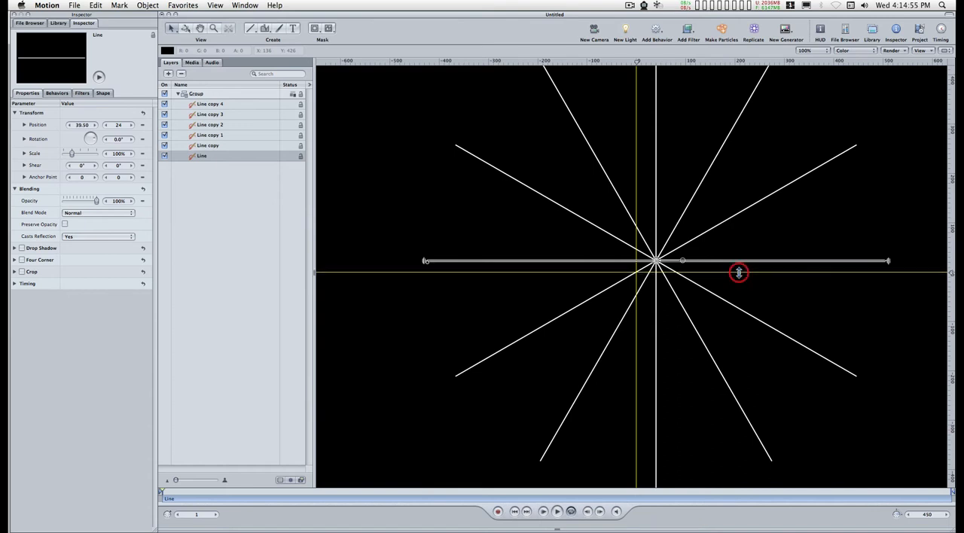
{"action": "left_click", "coordinate": [195, 94]}
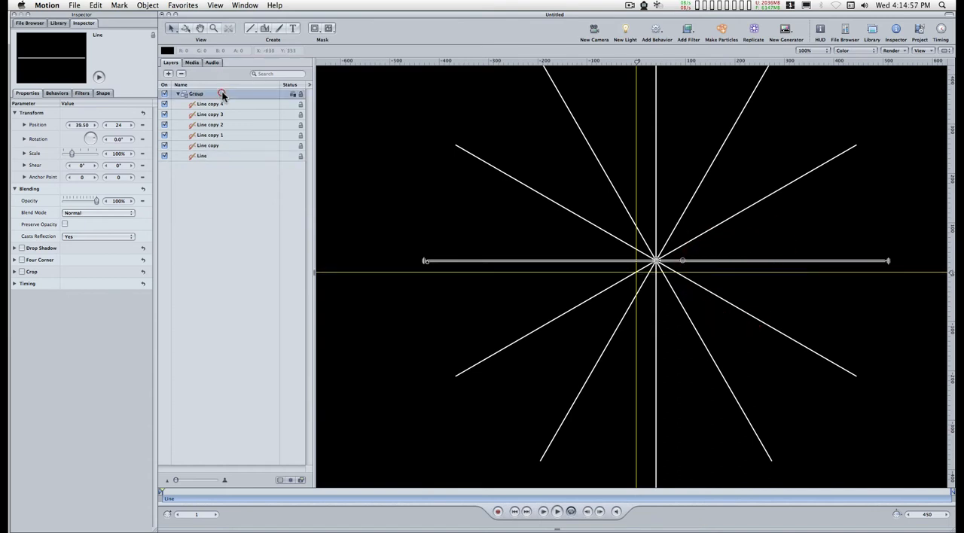
{"action": "left_click", "coordinate": [196, 94]}
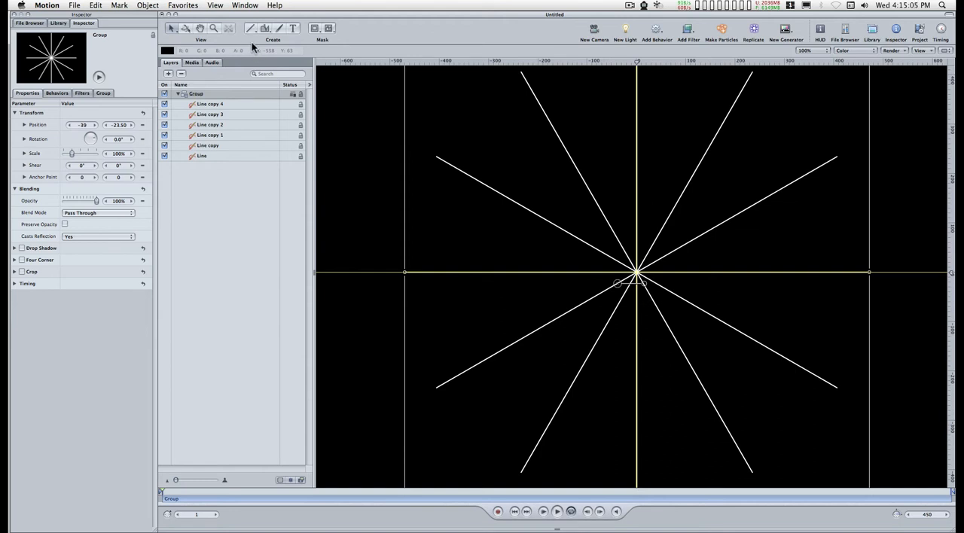
{"action": "mouse_move", "coordinate": [250, 70]}
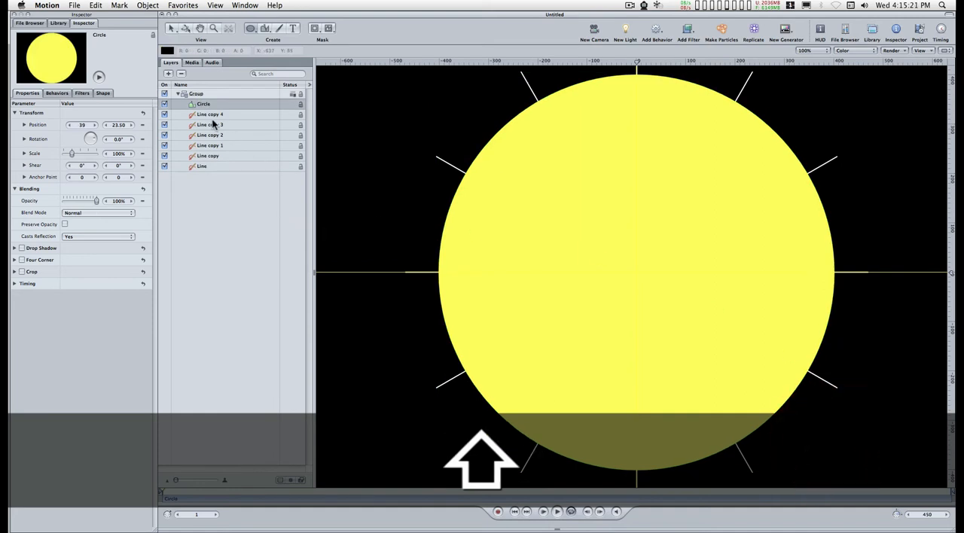
Switch off the circle's yellow fill in its Shape settings, leaving only the white outline
{"action": "left_click", "coordinate": [103, 93]}
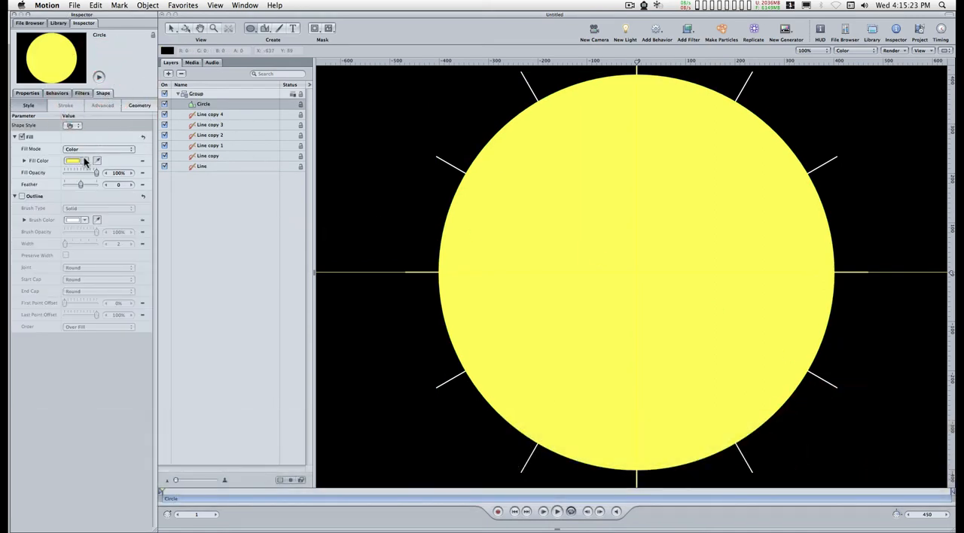
{"action": "left_click", "coordinate": [21, 136]}
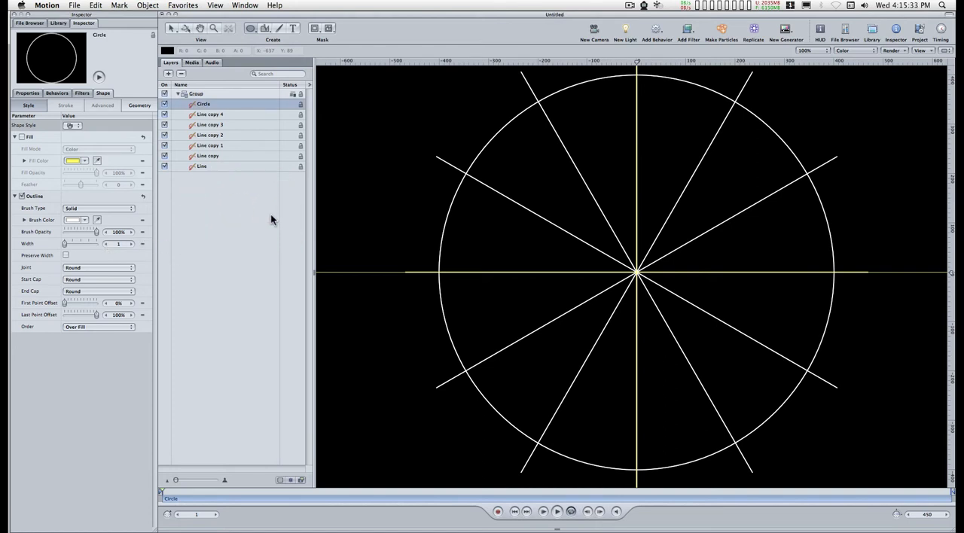
{"action": "mouse_move", "coordinate": [250, 232]}
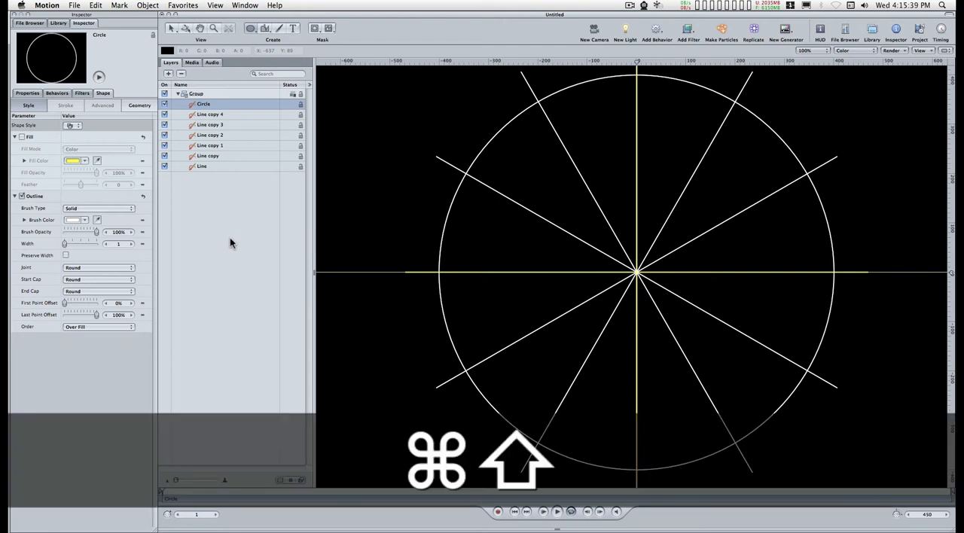
{"action": "key", "text": "cmd+shift+3"}
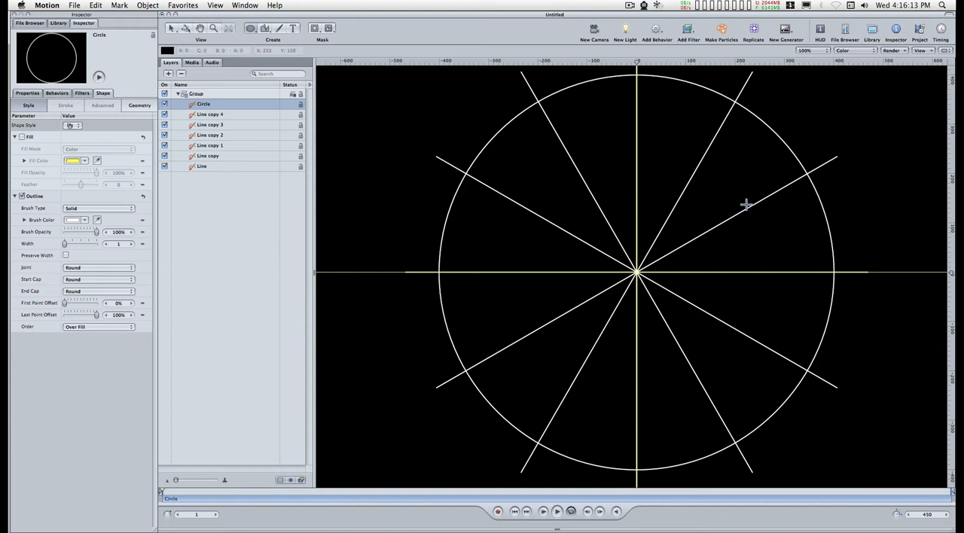
{"action": "mouse_move", "coordinate": [729, 172]}
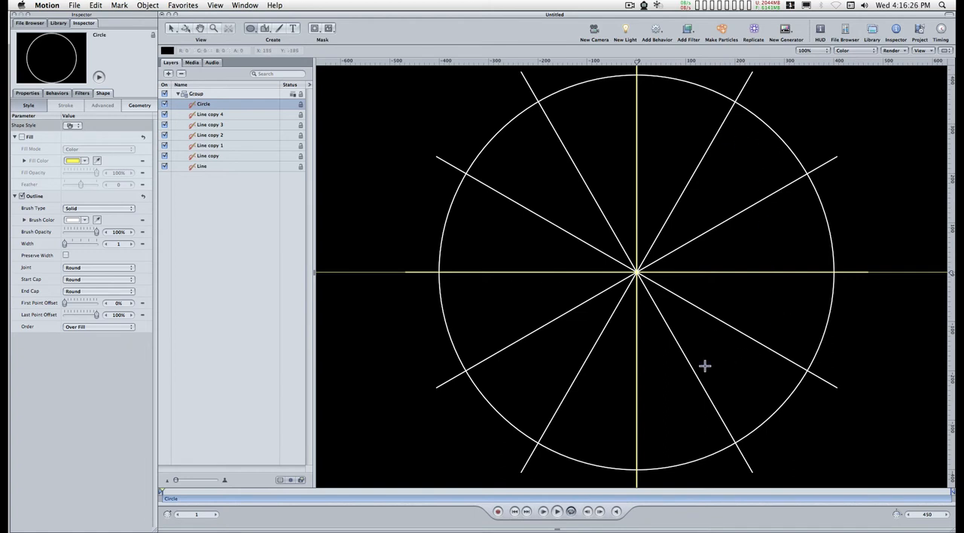
{"action": "mouse_move", "coordinate": [734, 114]}
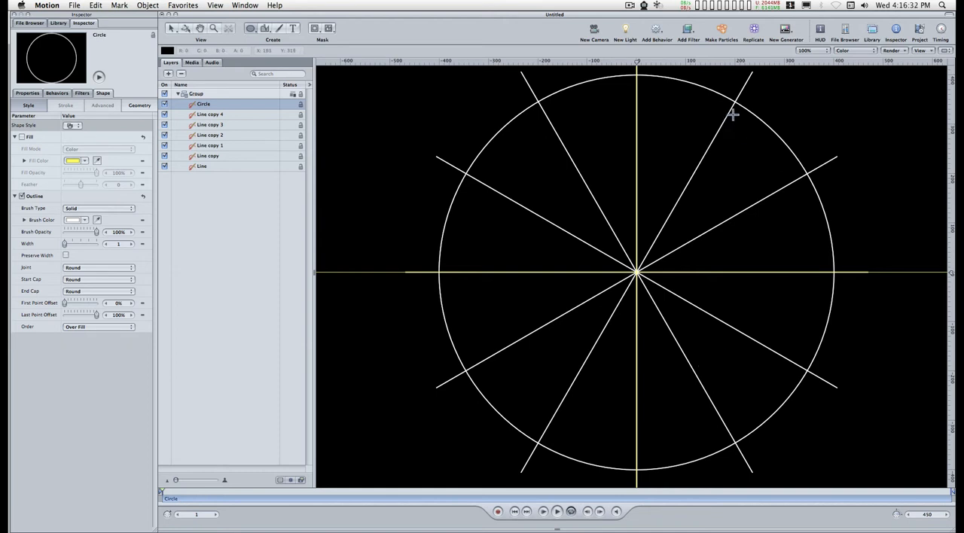
{"action": "mouse_move", "coordinate": [773, 283]}
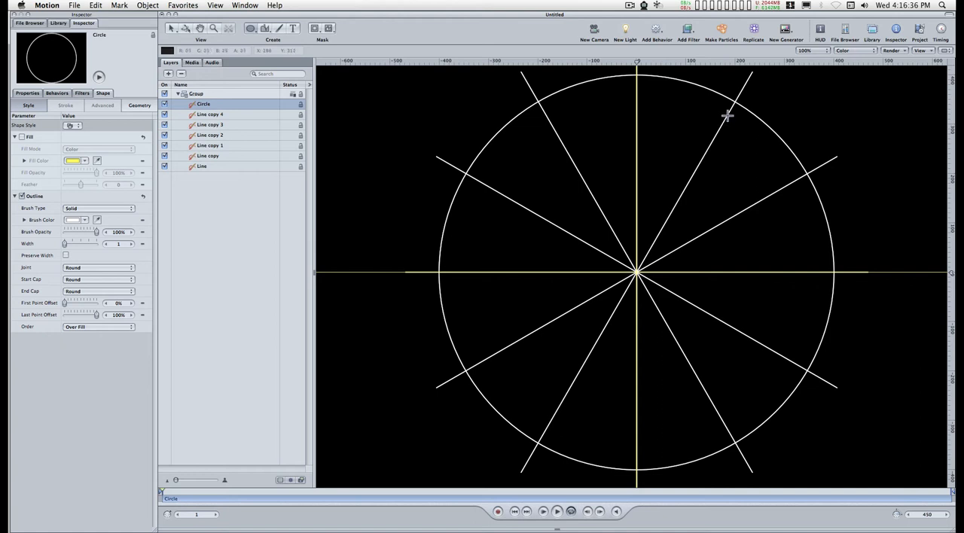
{"action": "mouse_move", "coordinate": [579, 112]}
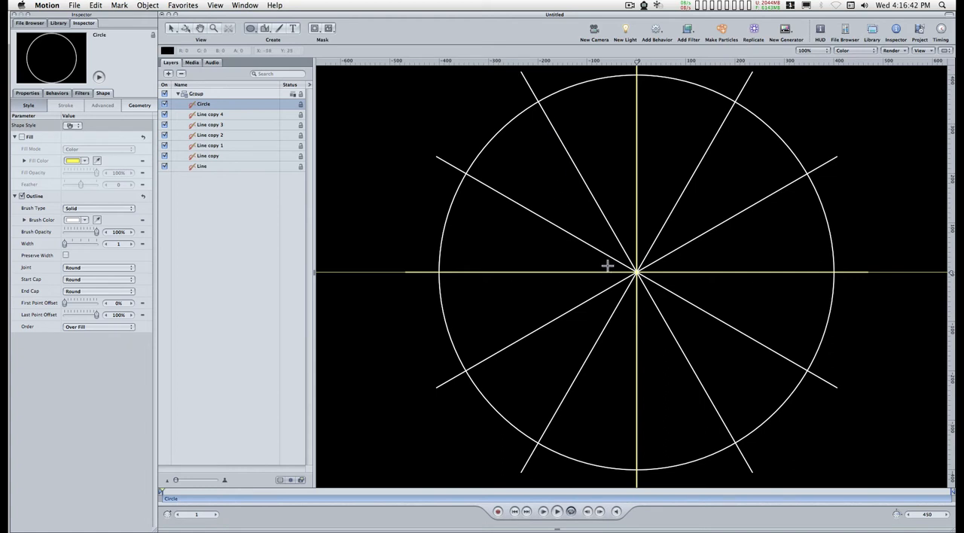
{"action": "mouse_move", "coordinate": [449, 383]}
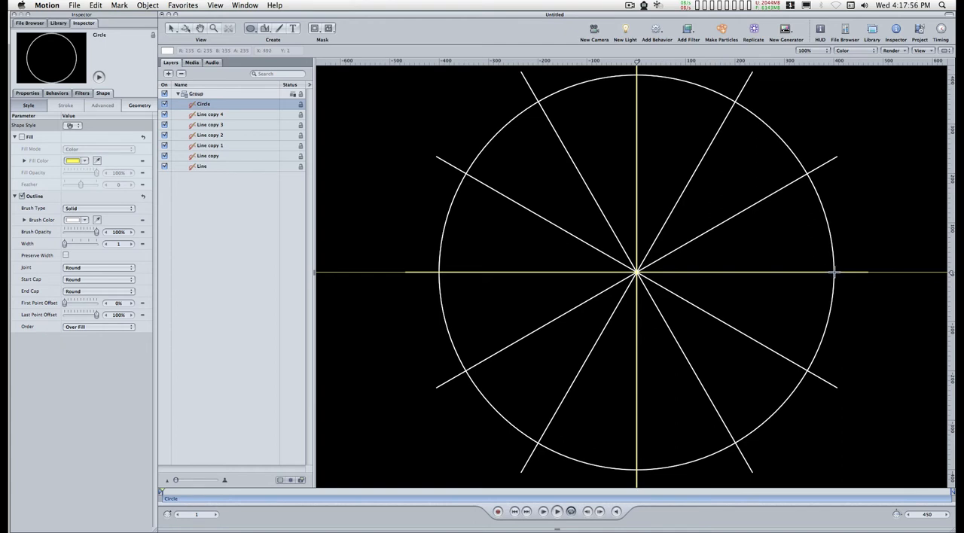
{"action": "mouse_move", "coordinate": [832, 272]}
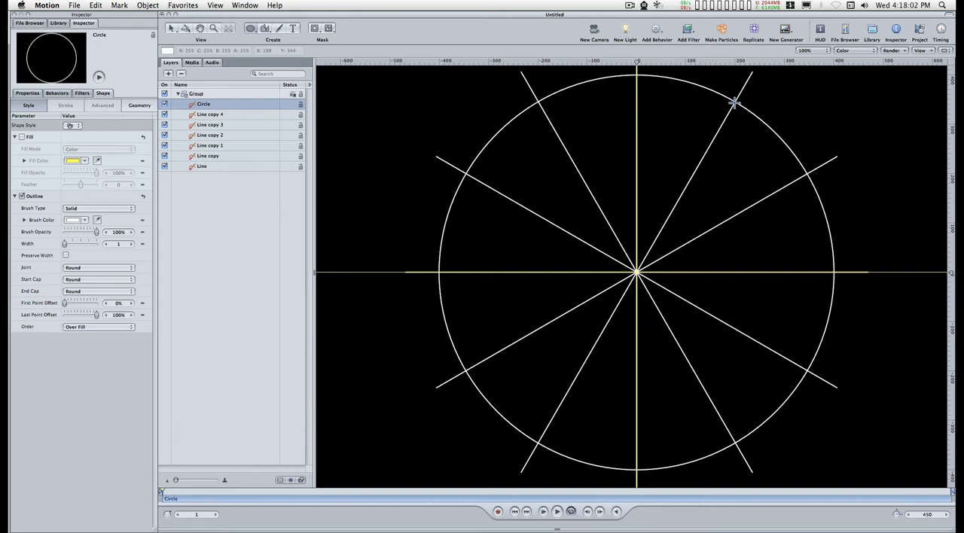
{"action": "mouse_move", "coordinate": [716, 93]}
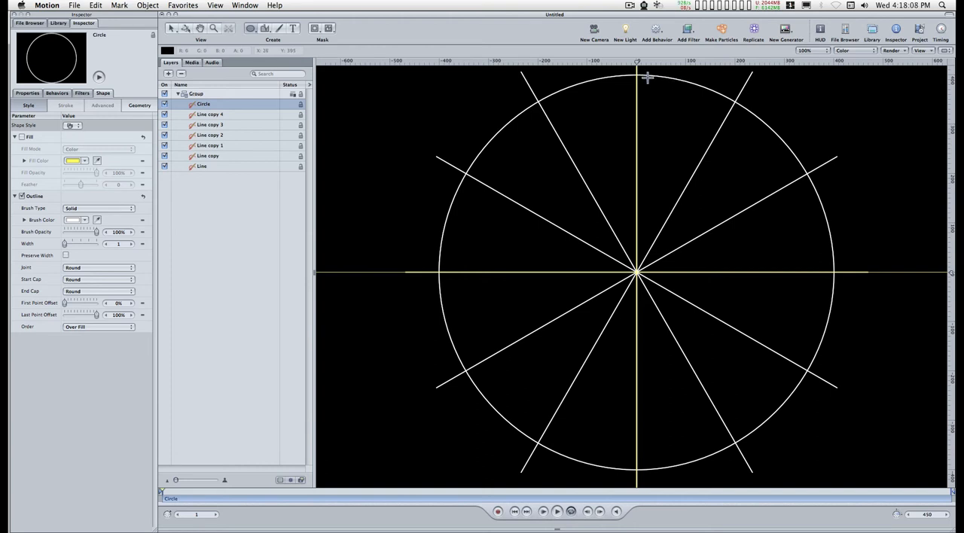
{"action": "mouse_move", "coordinate": [545, 98]}
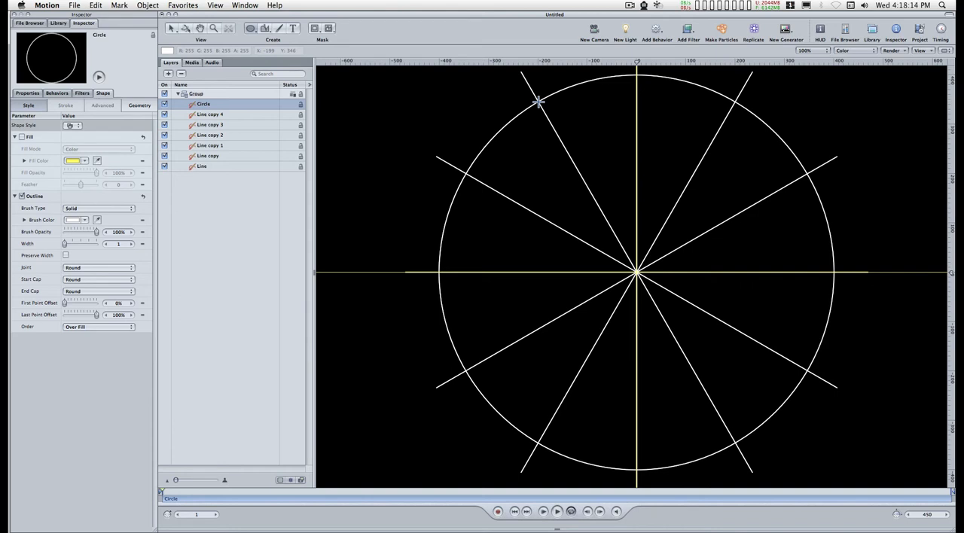
{"action": "mouse_move", "coordinate": [527, 118]}
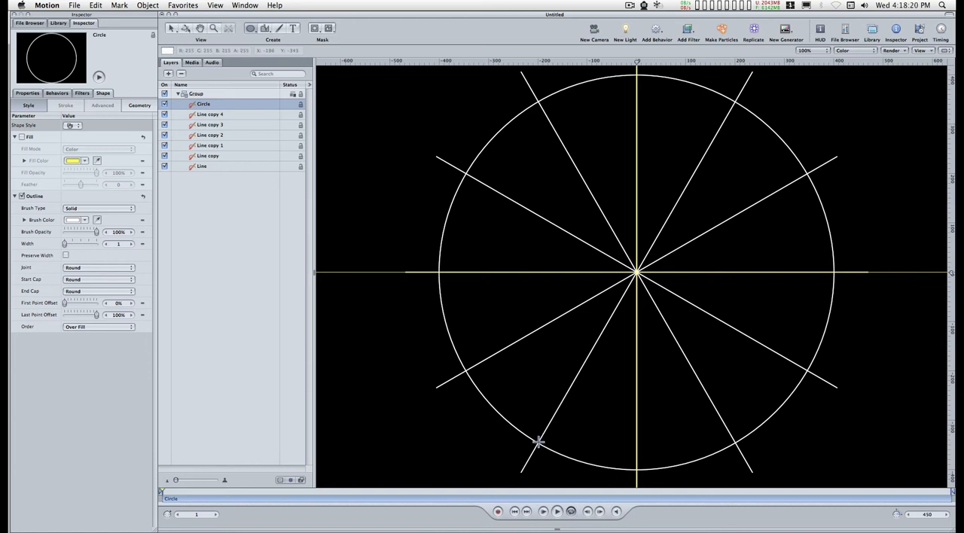
{"action": "mouse_move", "coordinate": [735, 442]}
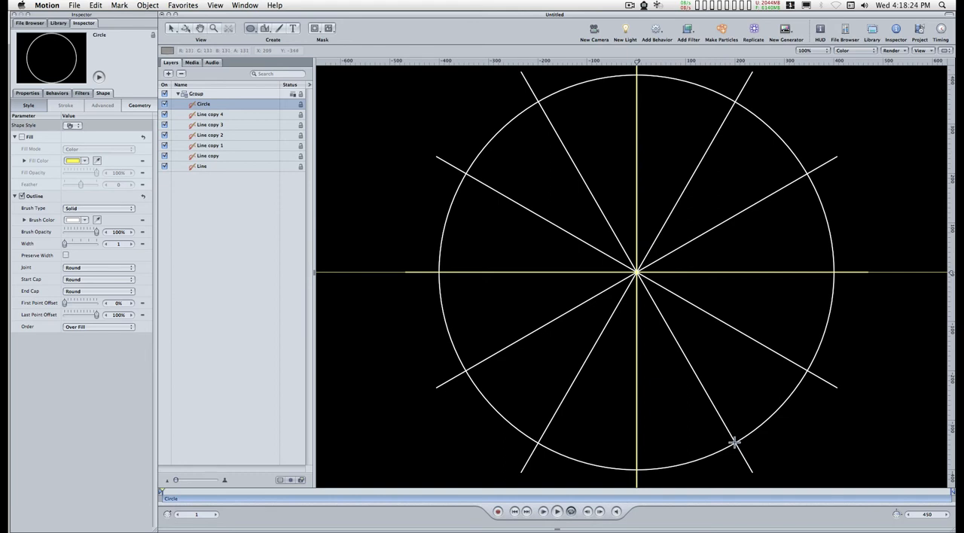
{"action": "mouse_move", "coordinate": [828, 275]}
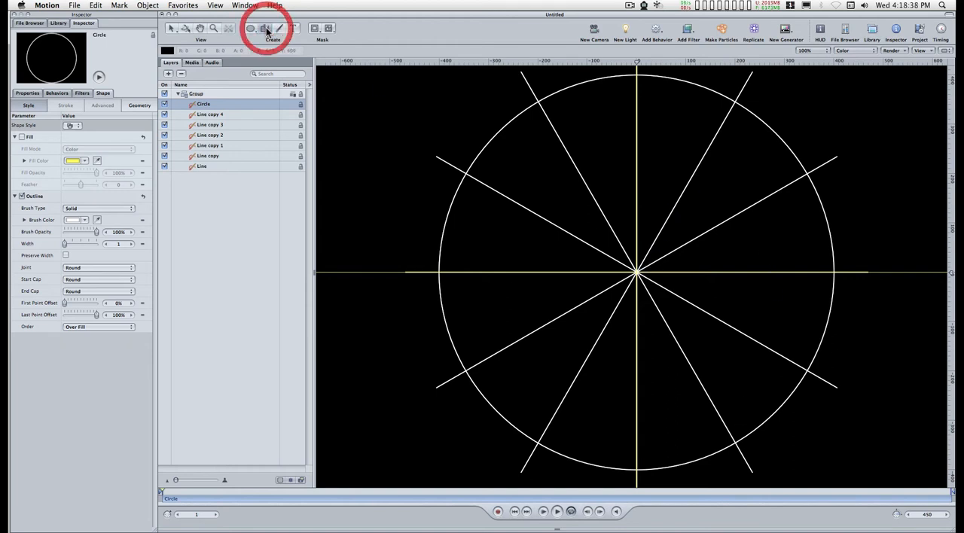
Draw a yellow Bezier wedge from the centre along the circle's right edge
{"action": "left_click", "coordinate": [265, 29]}
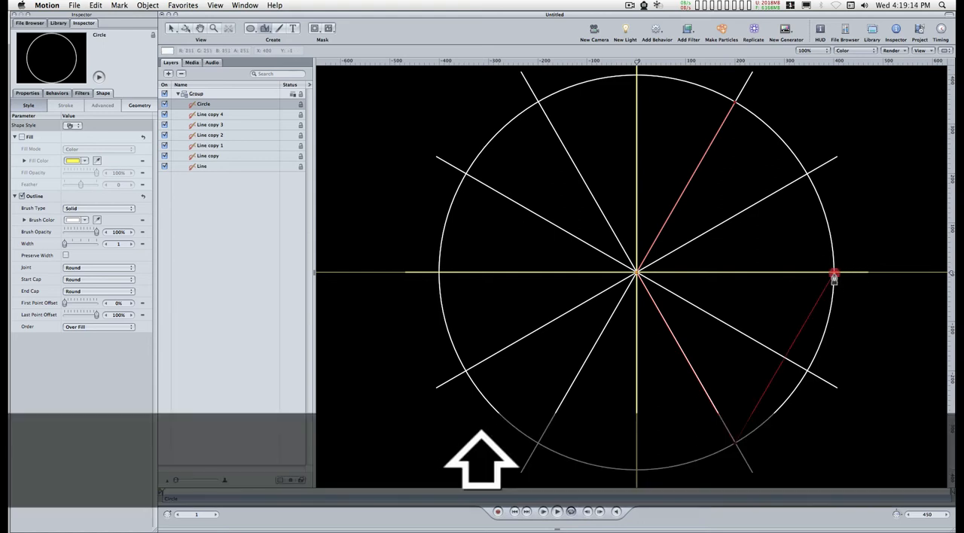
{"action": "left_click_drag", "start_coordinate": [835, 274], "coordinate": [838, 165]}
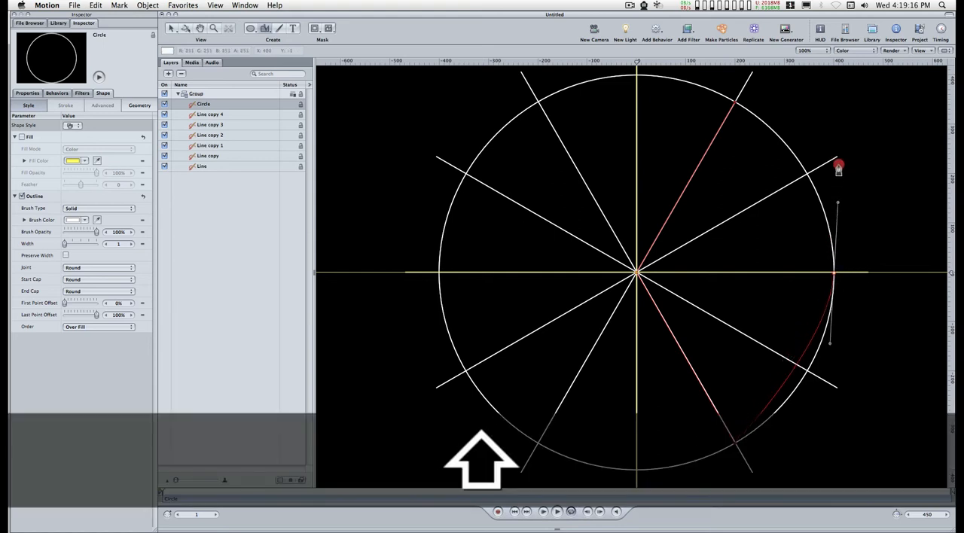
{"action": "left_click_drag", "start_coordinate": [838, 169], "coordinate": [834, 127]}
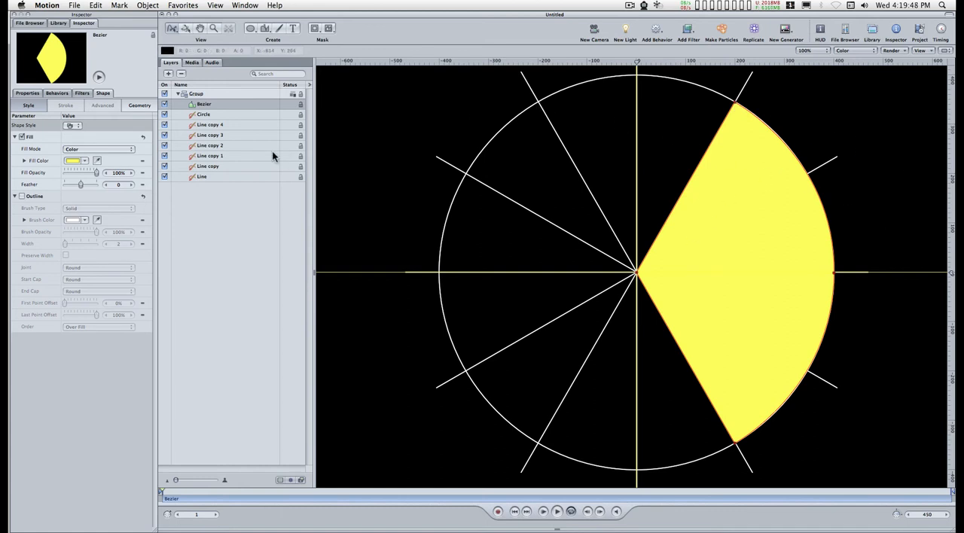
{"action": "mouse_move", "coordinate": [295, 84]}
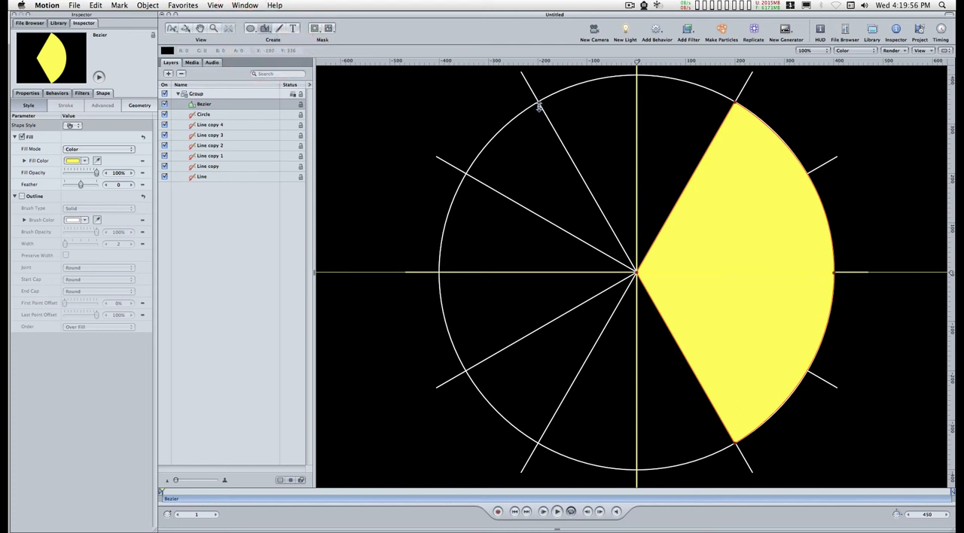
Draw two more Bezier wedges out to the upper-left and lower-left spokes, curved along the circle
{"action": "left_click", "coordinate": [265, 29]}
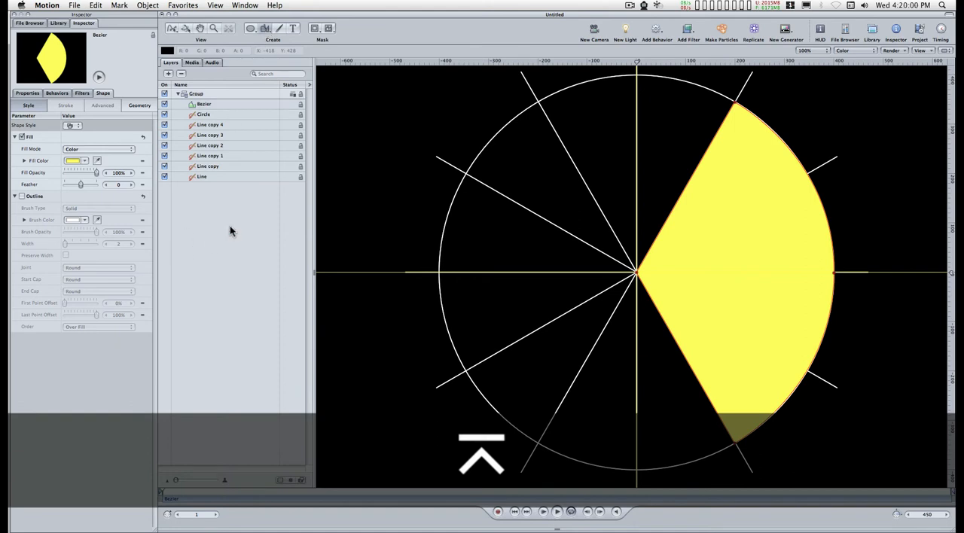
{"action": "left_click", "coordinate": [196, 94]}
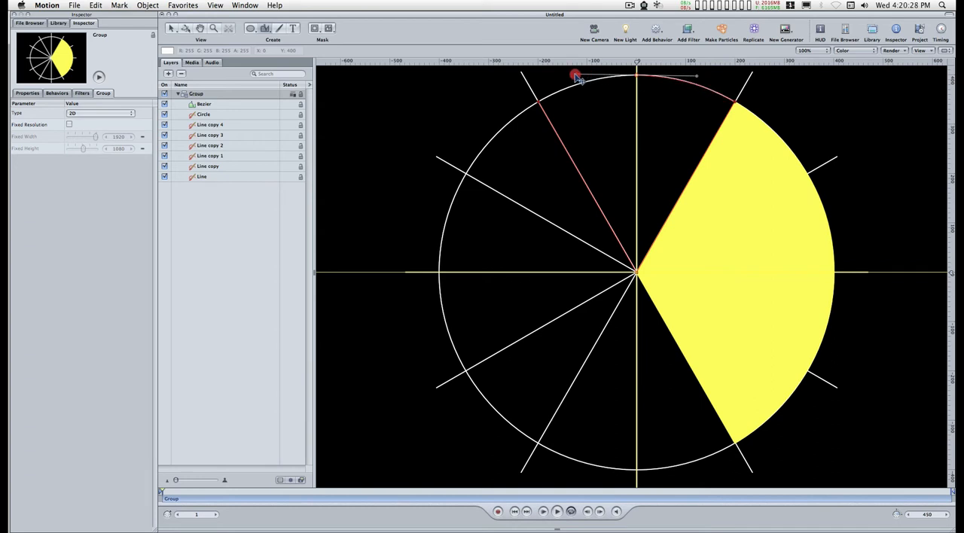
{"action": "left_click_drag", "start_coordinate": [576, 77], "coordinate": [544, 105]}
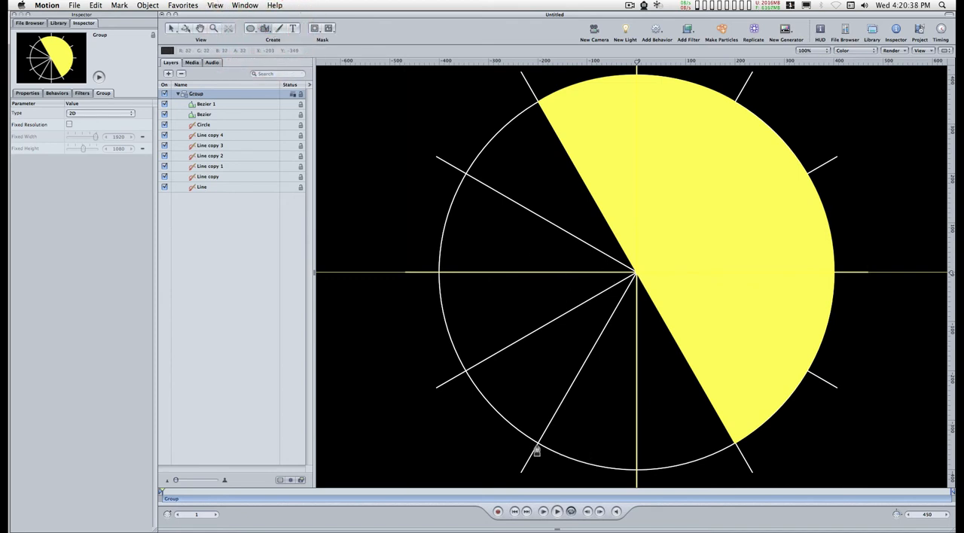
{"action": "left_click", "coordinate": [536, 445]}
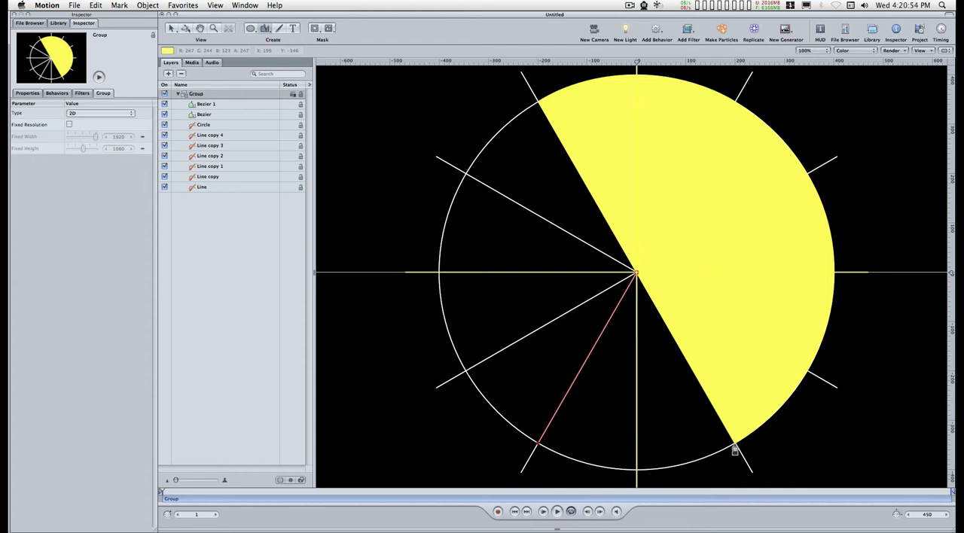
{"action": "left_click_drag", "start_coordinate": [735, 449], "coordinate": [633, 476]}
{"action": "type", "text": "red solid"}
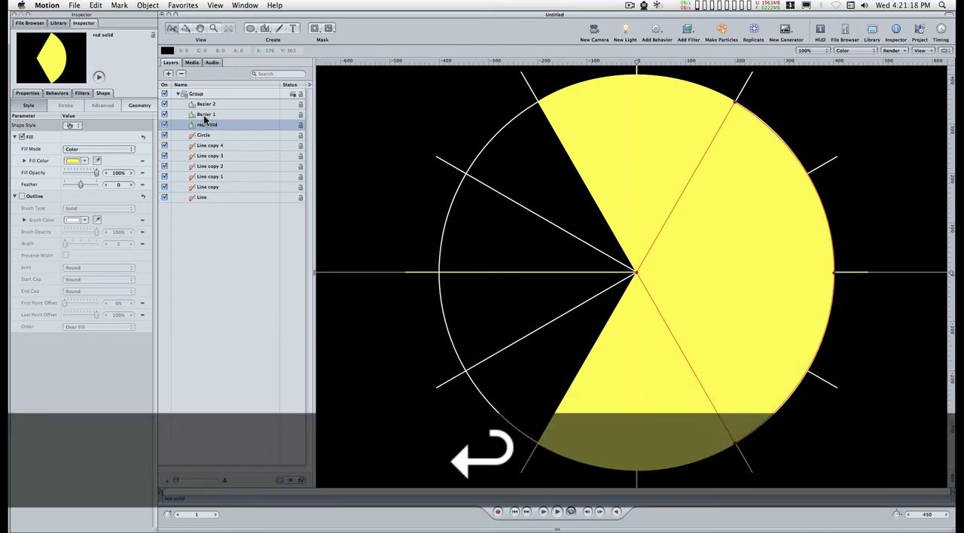
Rename the Bezier wedges red solid, red grad 1, red grad 2 and group them as 'red Group'
{"action": "left_click", "coordinate": [205, 115]}
{"action": "type", "text": "red grad"}
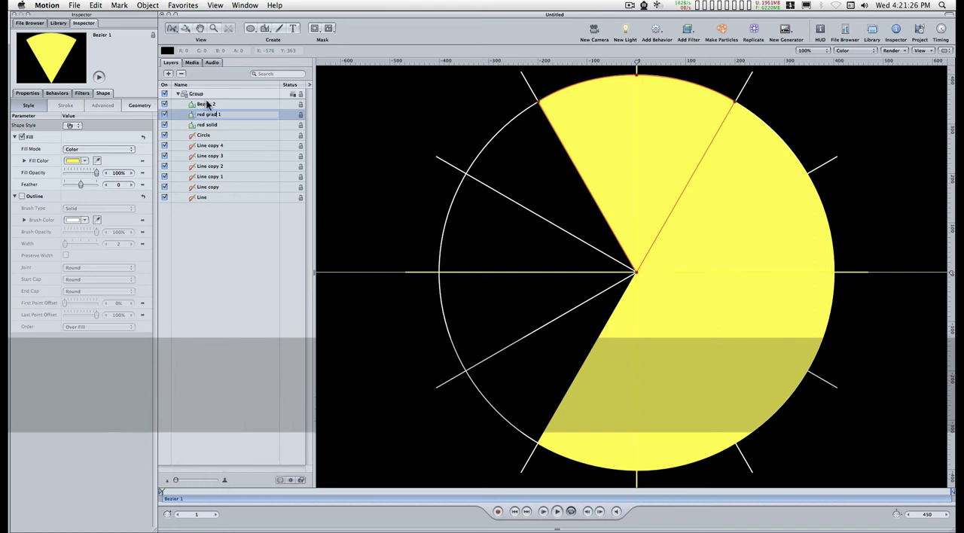
{"action": "left_click", "coordinate": [205, 103]}
{"action": "type", "text": "red grad"}
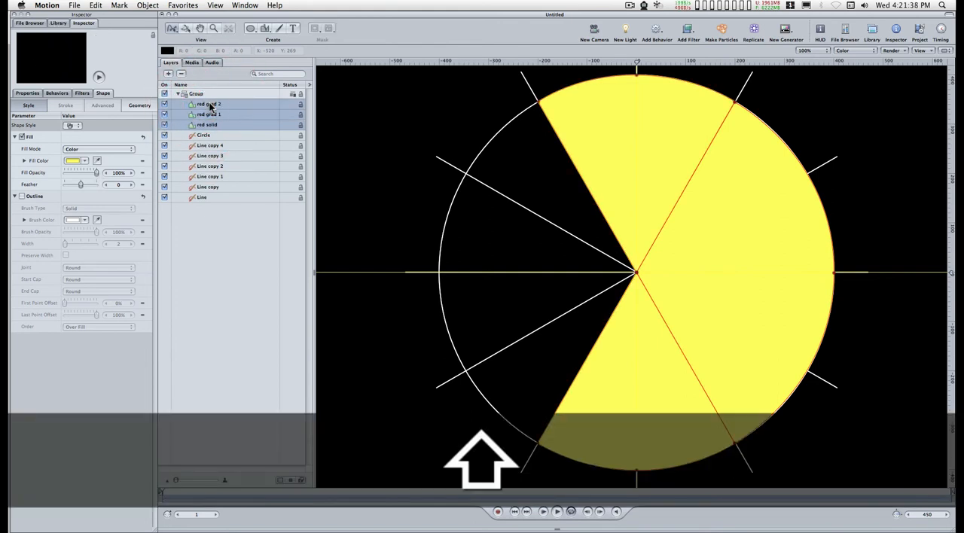
{"action": "key", "text": "cmd+shift+g"}
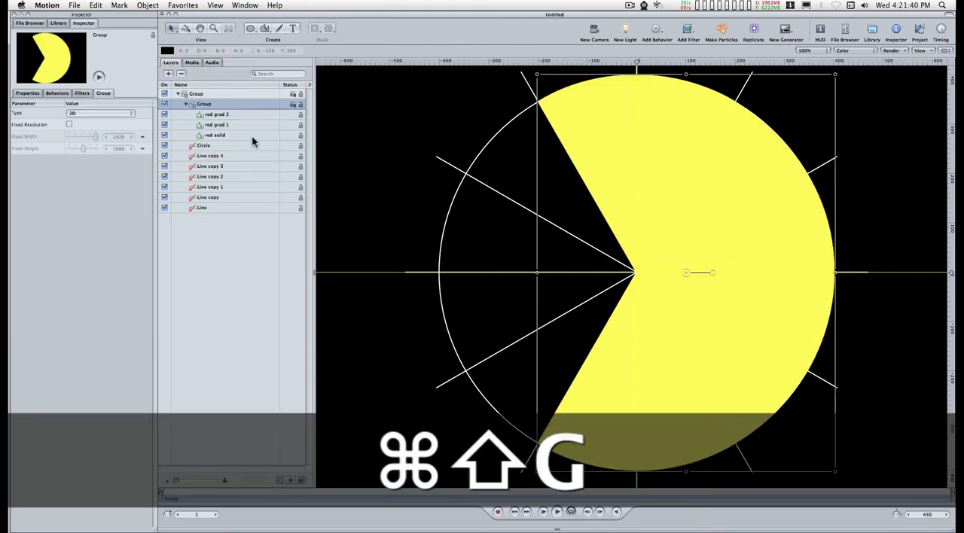
{"action": "left_click", "coordinate": [204, 103]}
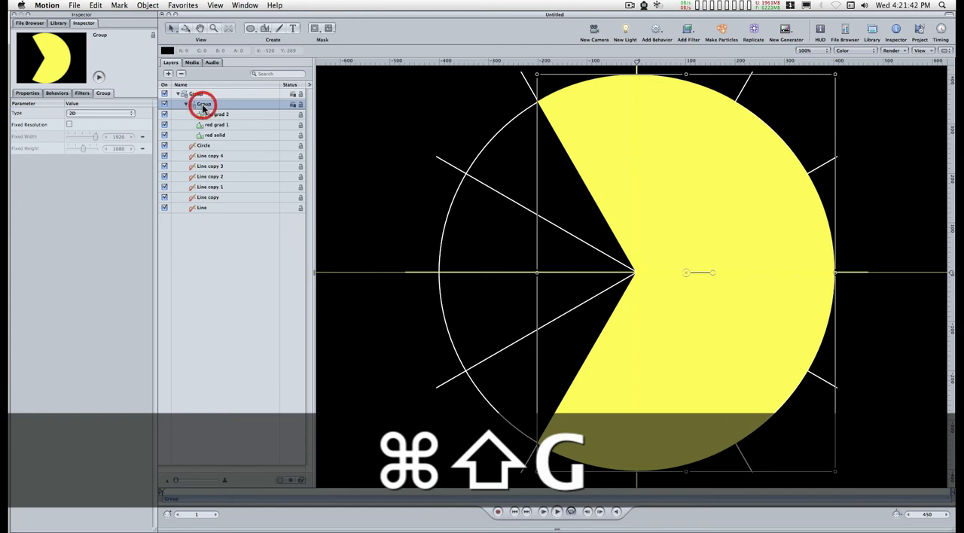
{"action": "key", "text": "cmd+shift+g"}
{"action": "type", "text": "red "}
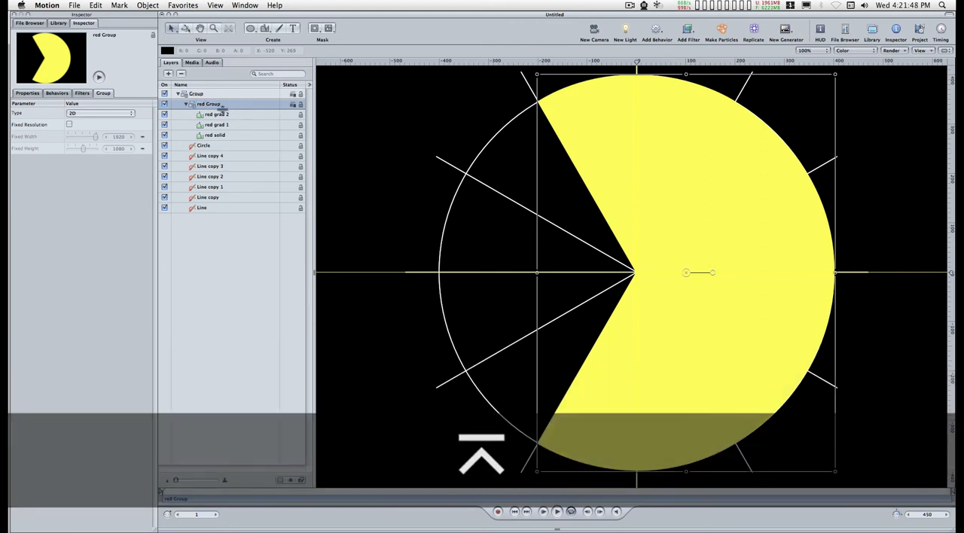
{"action": "left_click", "coordinate": [214, 134]}
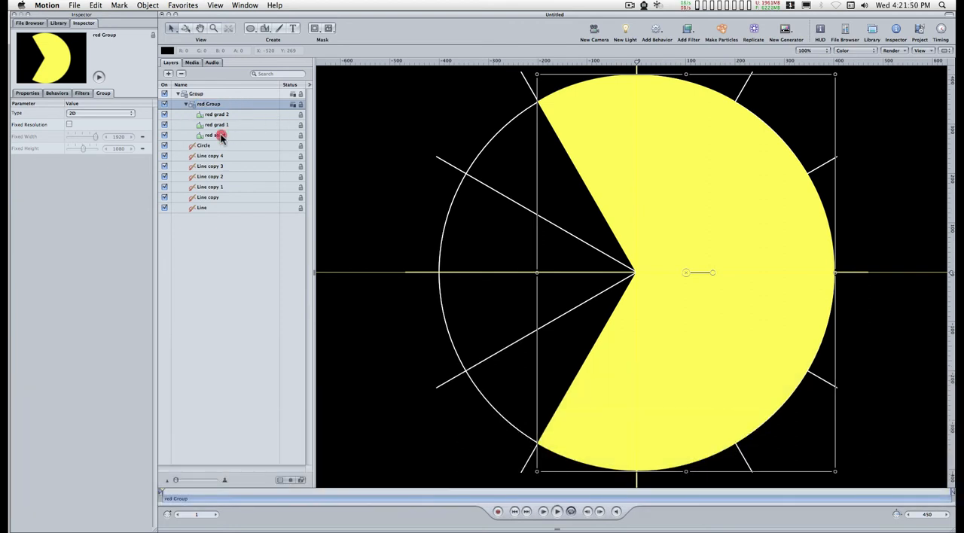
Make the red solid wedge pure red by dragging its Green channel to zero
{"action": "left_click", "coordinate": [214, 134]}
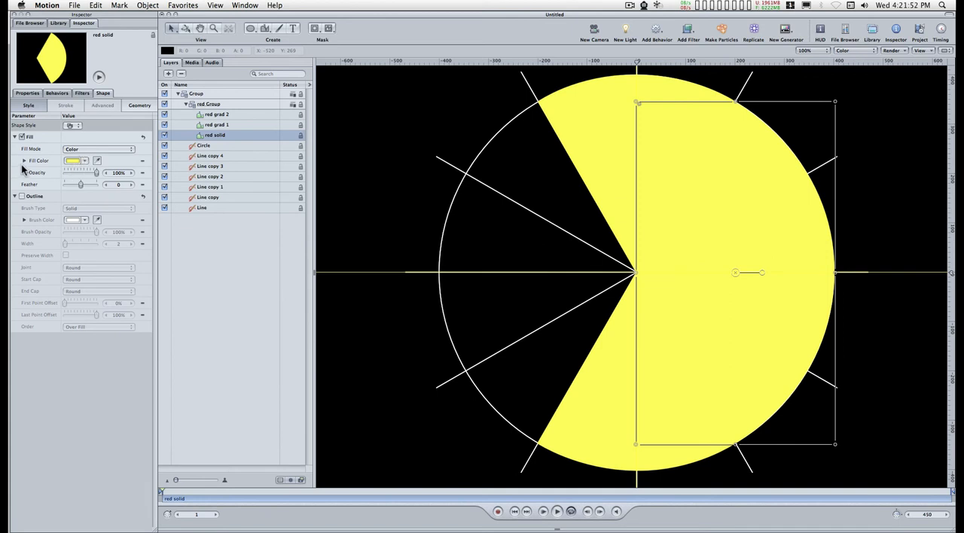
{"action": "left_click", "coordinate": [24, 159]}
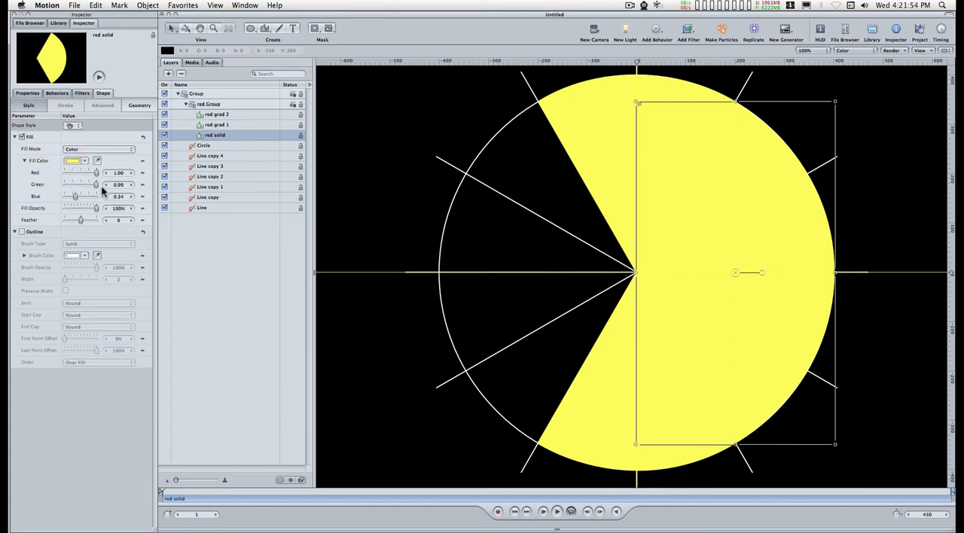
{"action": "left_click_drag", "start_coordinate": [95, 184], "coordinate": [63, 184]}
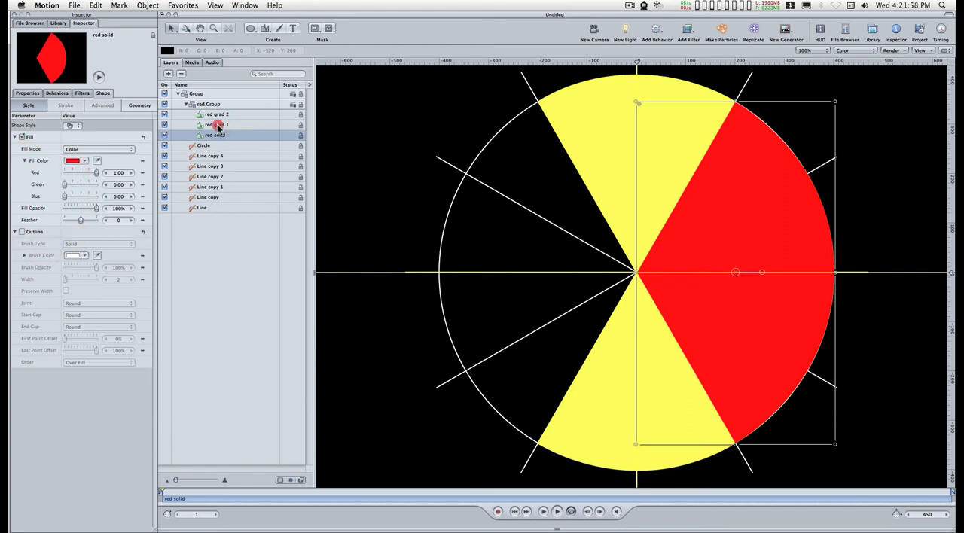
Give red grad 1 a gradient fill fading from red to black at its left edge
{"action": "left_click", "coordinate": [217, 124]}
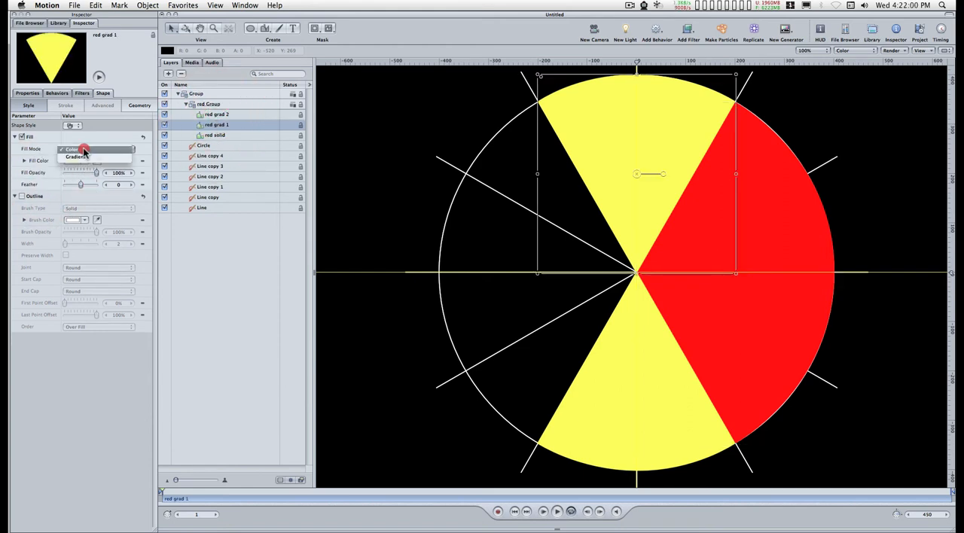
{"action": "left_click", "coordinate": [76, 156]}
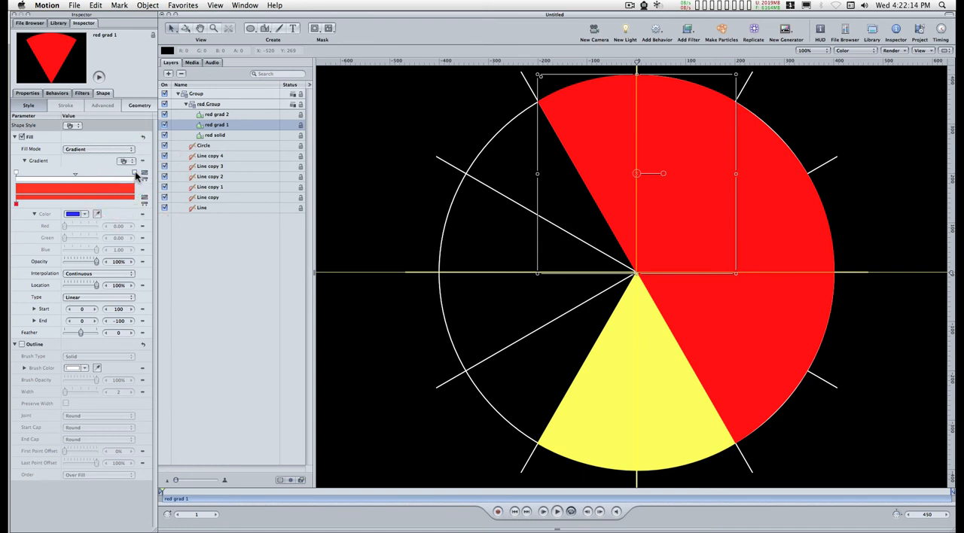
{"action": "mouse_move", "coordinate": [135, 180]}
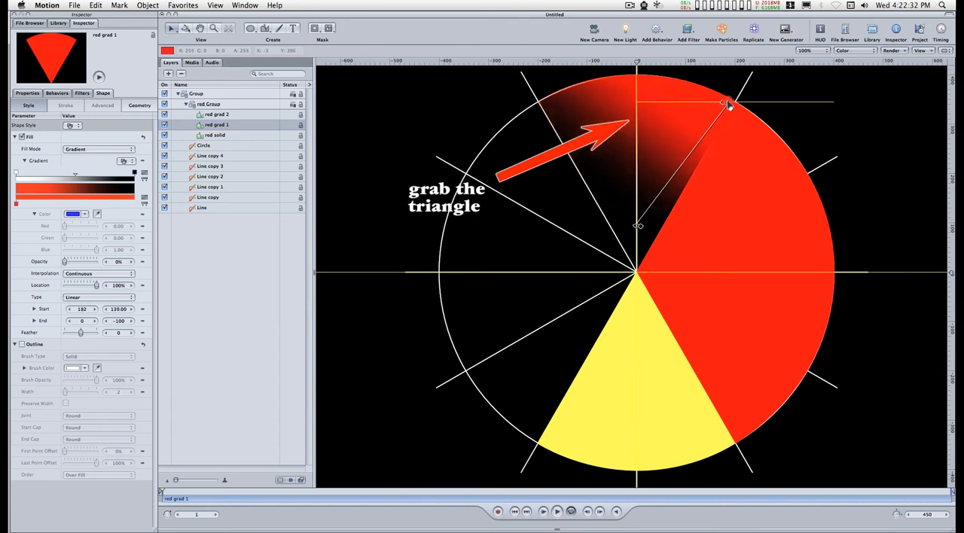
{"action": "left_click_drag", "start_coordinate": [723, 104], "coordinate": [741, 104]}
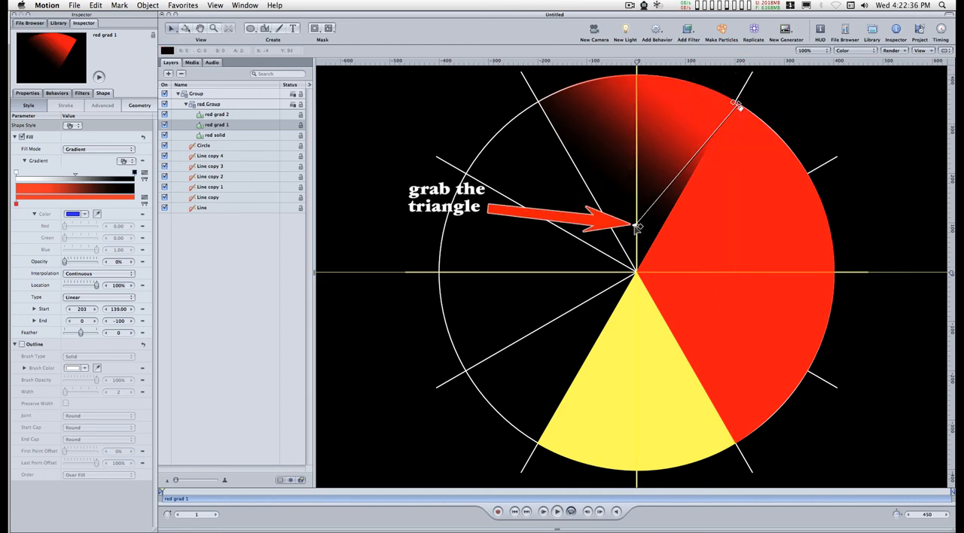
{"action": "left_click_drag", "start_coordinate": [638, 228], "coordinate": [545, 102]}
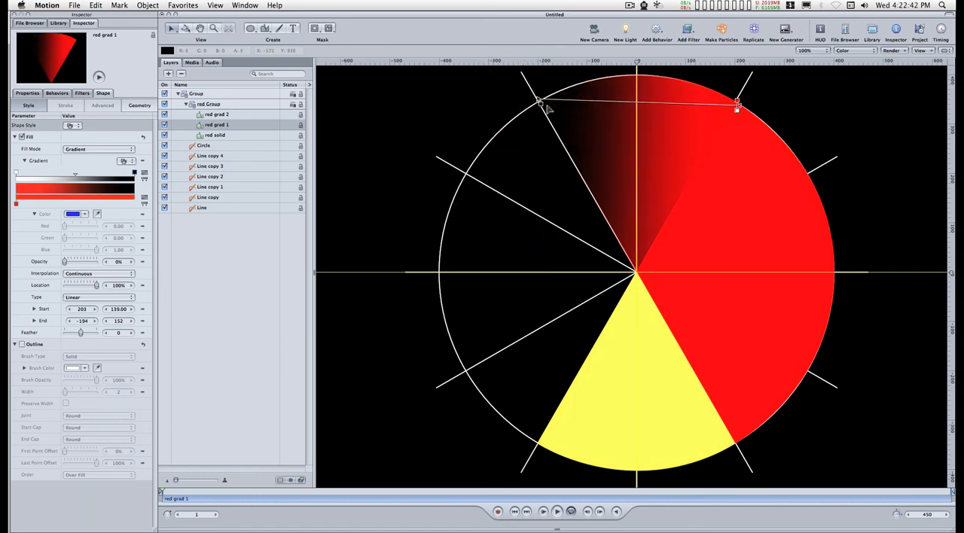
{"action": "left_click_drag", "start_coordinate": [541, 104], "coordinate": [538, 102]}
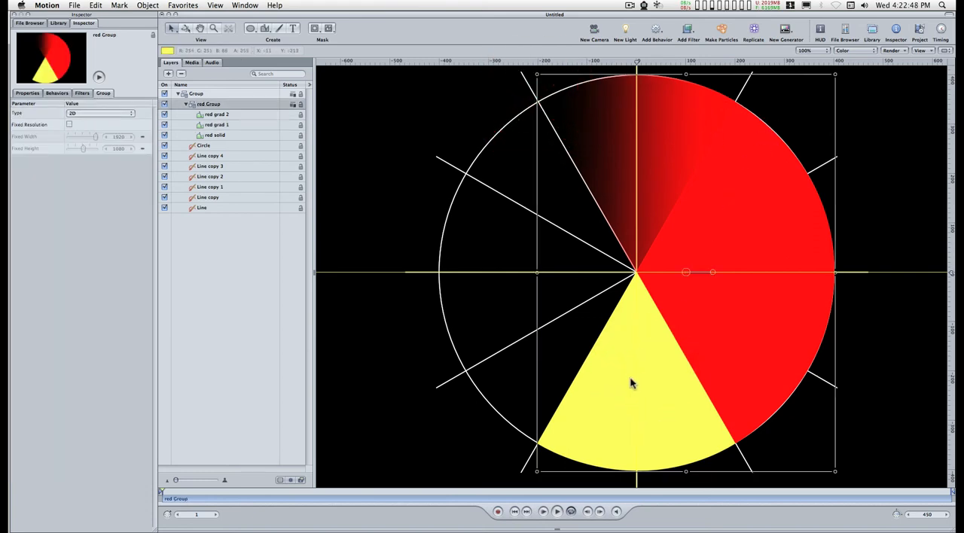
Give red grad 2 a red-to-black gradient fill angled to fade toward its lower-left edge
{"action": "left_click", "coordinate": [217, 114]}
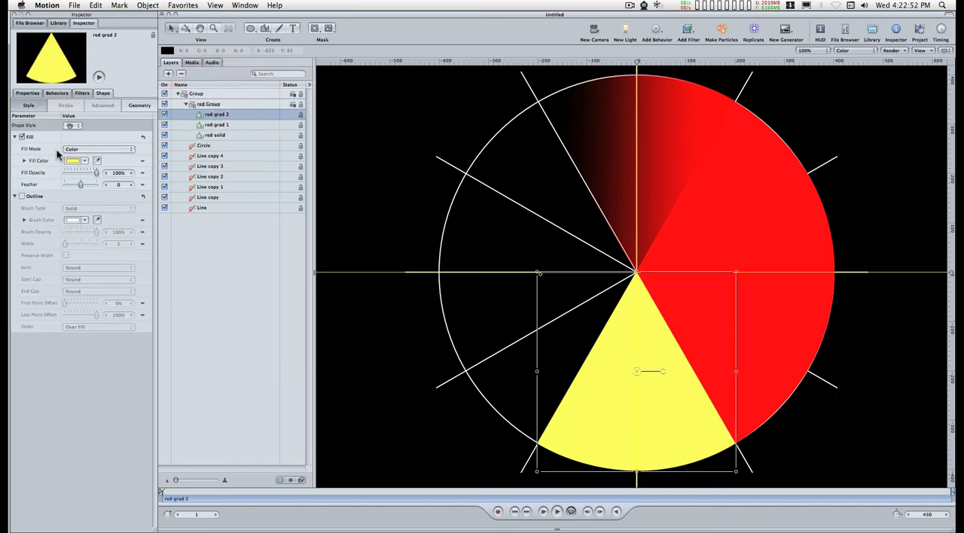
{"action": "left_click", "coordinate": [100, 147]}
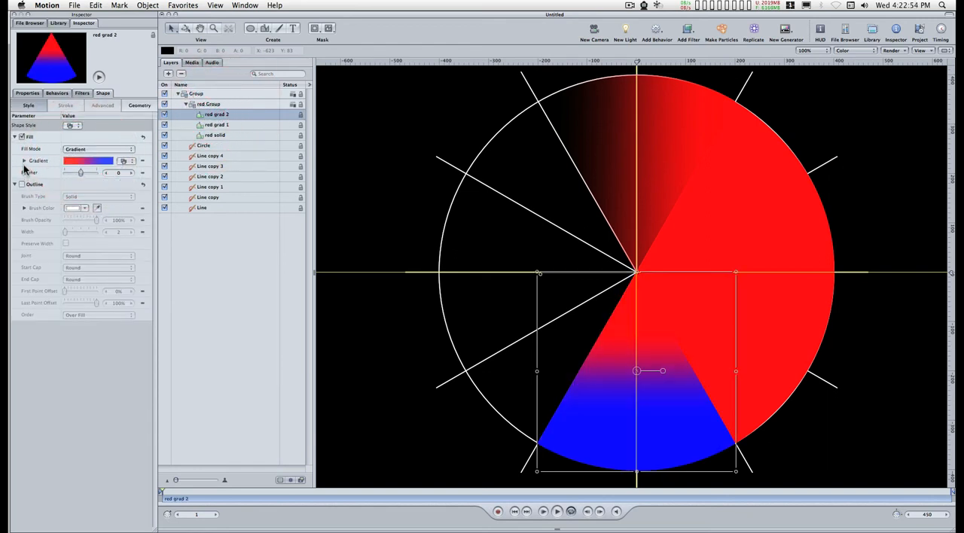
{"action": "left_click", "coordinate": [24, 161]}
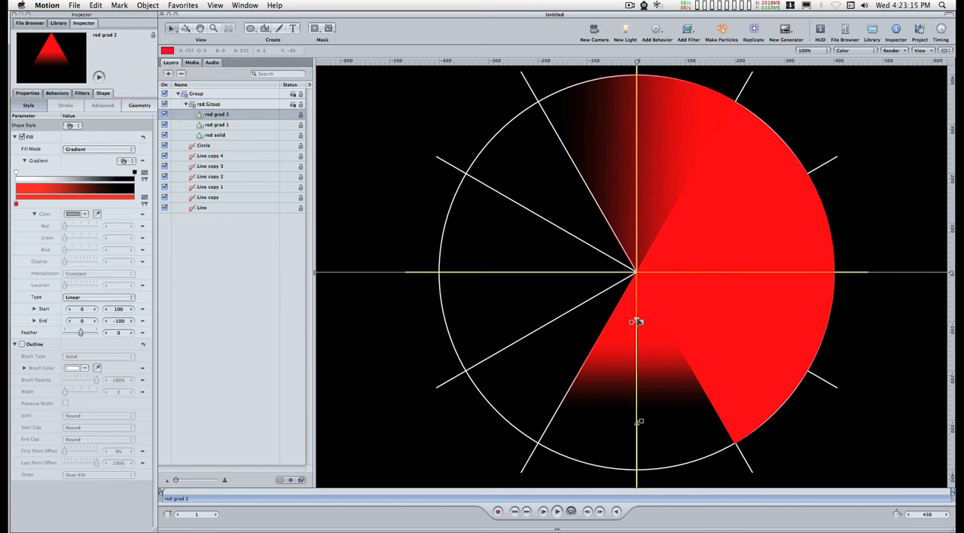
{"action": "left_click_drag", "start_coordinate": [635, 322], "coordinate": [737, 446]}
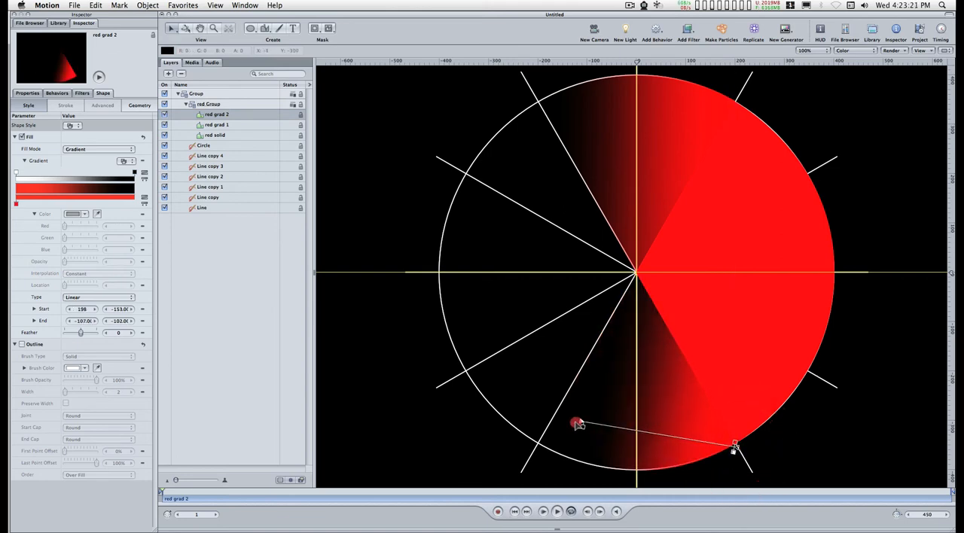
{"action": "left_click_drag", "start_coordinate": [575, 423], "coordinate": [536, 442]}
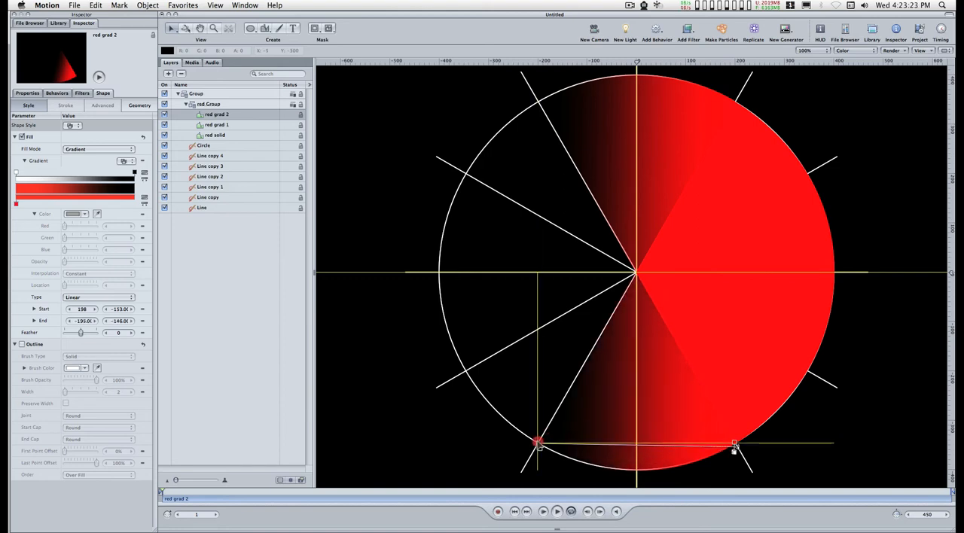
{"action": "left_click", "coordinate": [539, 445]}
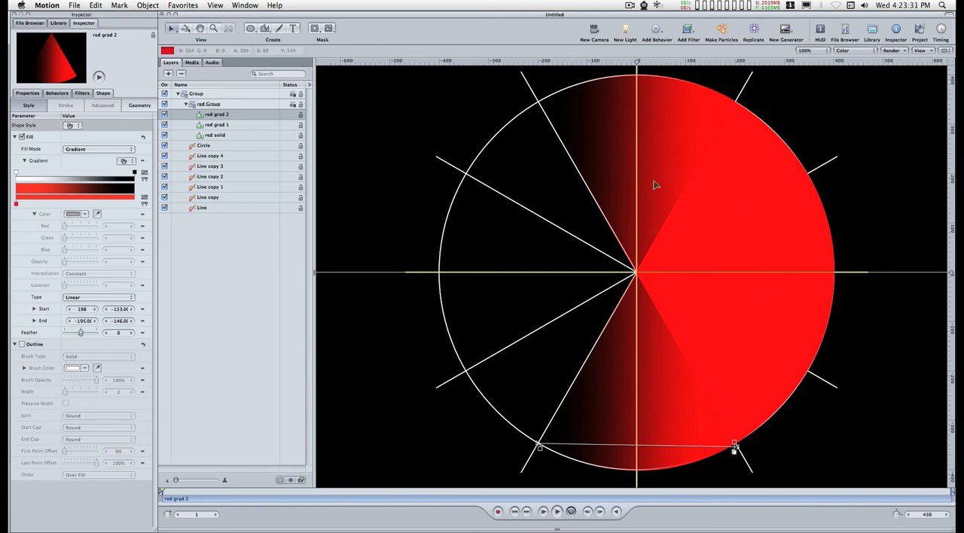
{"action": "mouse_move", "coordinate": [675, 169]}
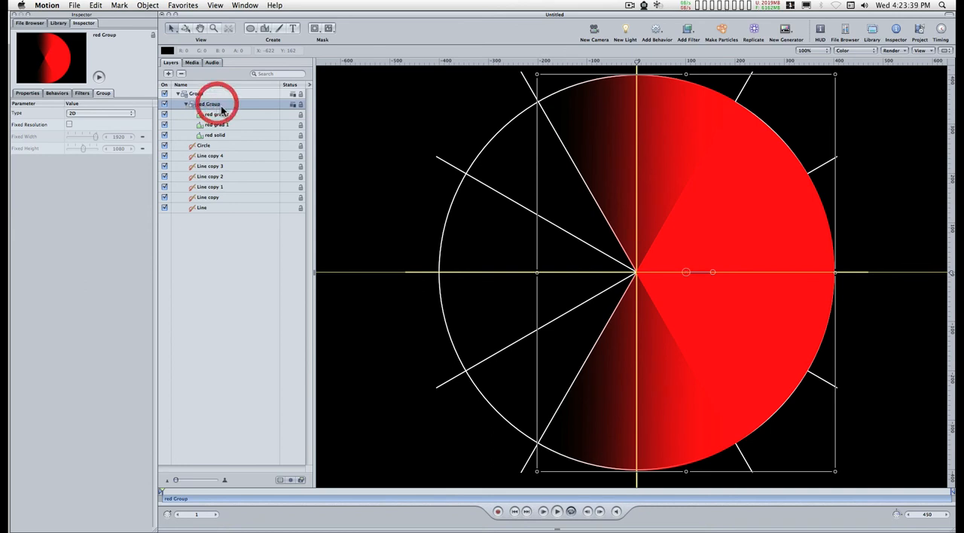
Duplicate red Group as green Group and move its anchor point to the wheel centre
{"action": "key", "text": "cmd+d"}
{"action": "type", "text": "green Group"}
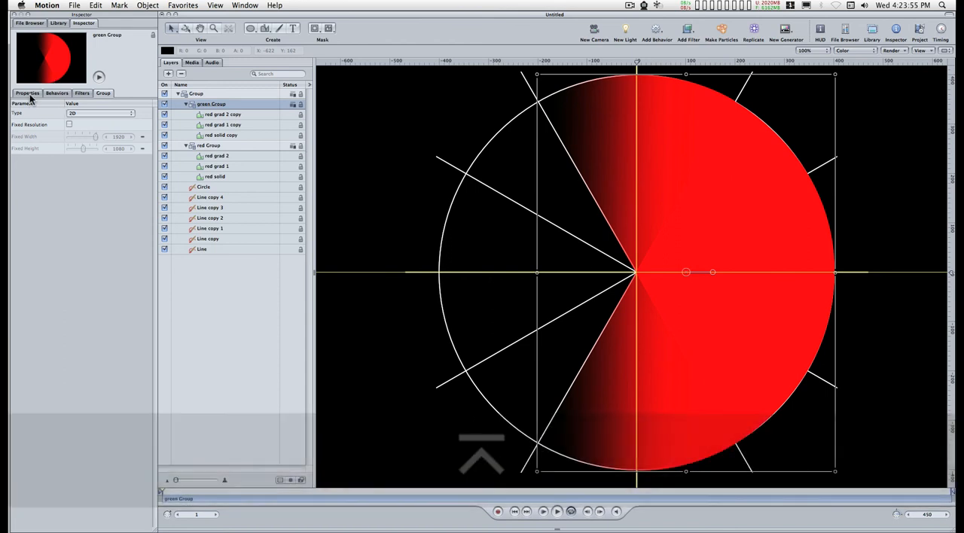
{"action": "left_click", "coordinate": [27, 93]}
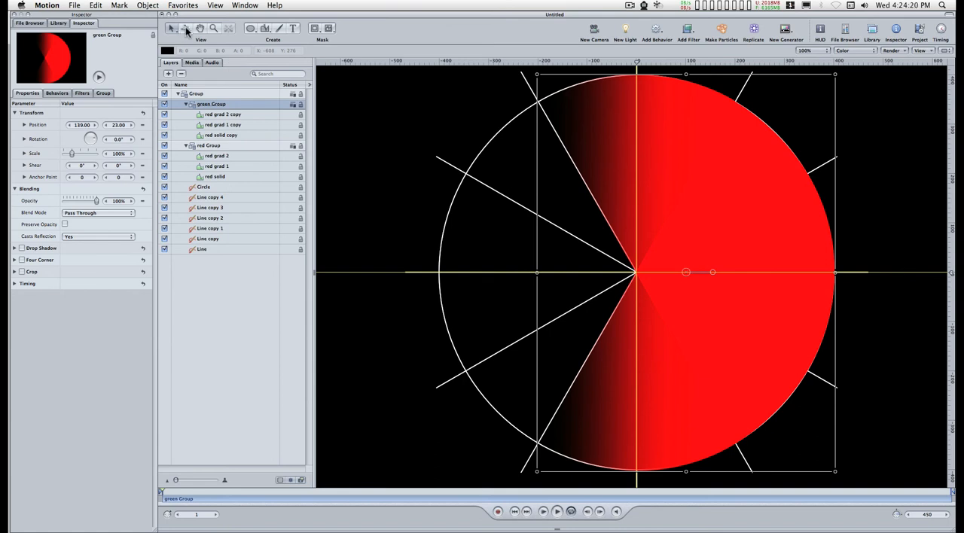
{"action": "left_click", "coordinate": [171, 29]}
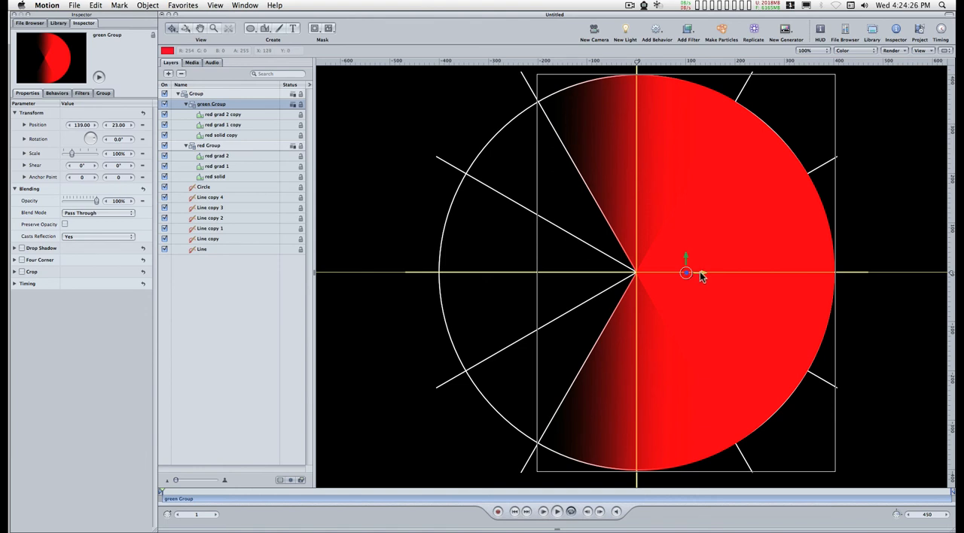
{"action": "left_click_drag", "start_coordinate": [687, 274], "coordinate": [664, 274]}
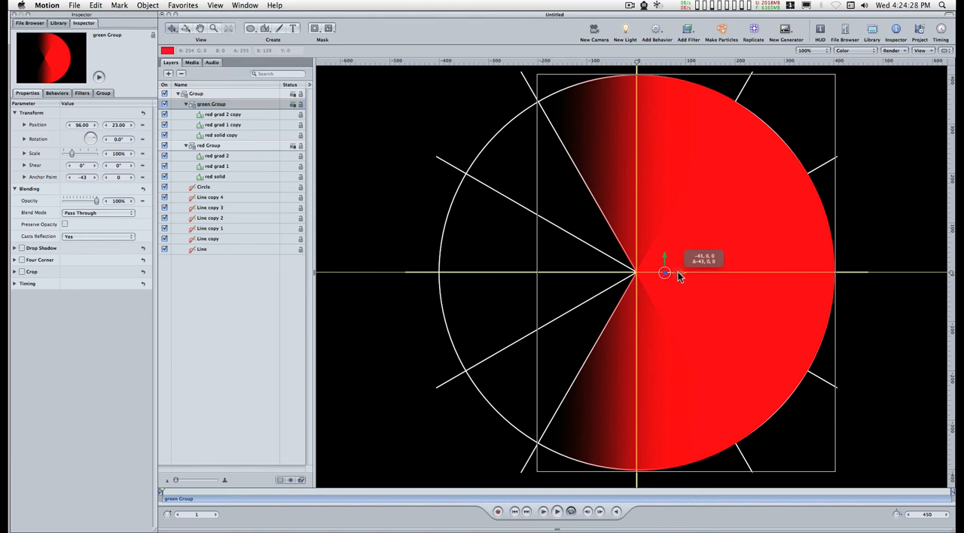
{"action": "left_click_drag", "start_coordinate": [666, 275], "coordinate": [635, 274]}
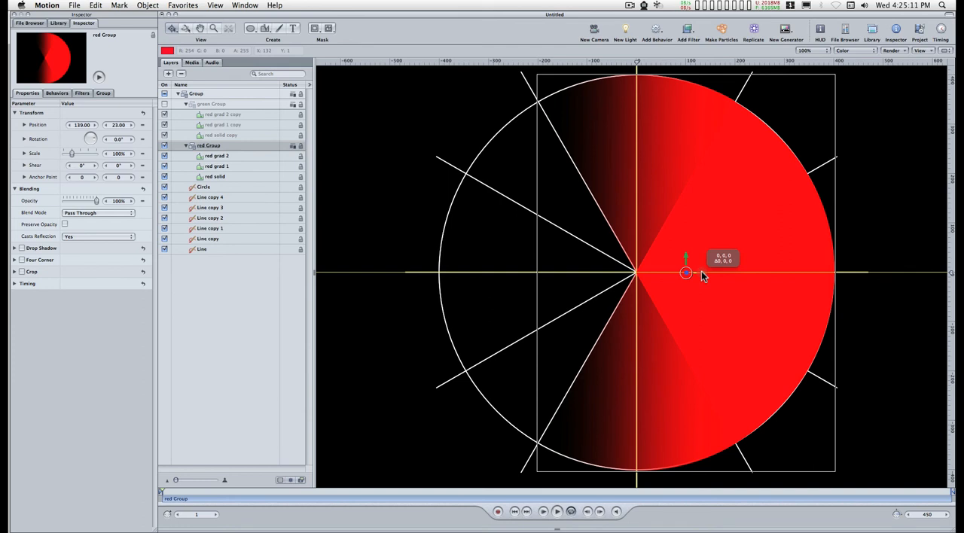
Move red Group's anchor point to the wheel centre as well
{"action": "left_click_drag", "start_coordinate": [687, 273], "coordinate": [636, 272]}
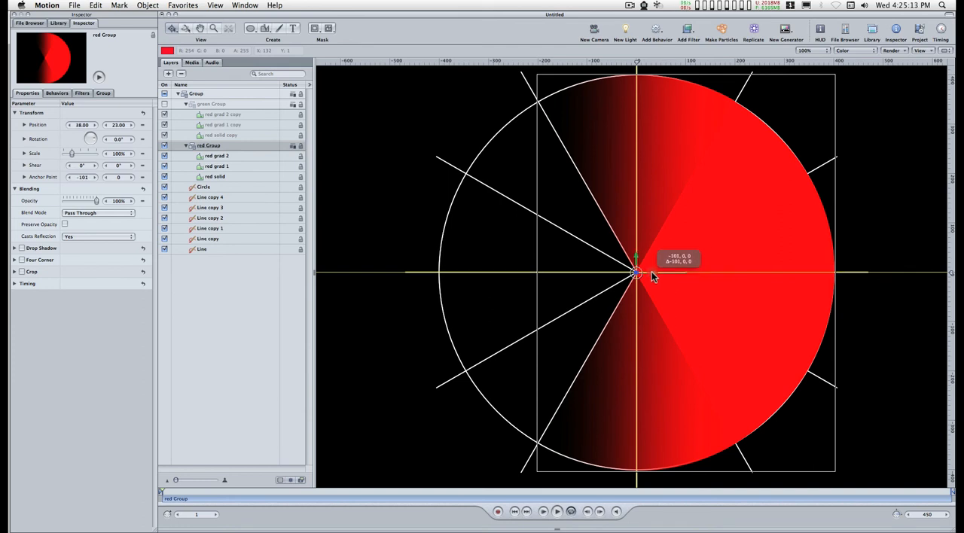
{"action": "left_click_drag", "start_coordinate": [636, 273], "coordinate": [639, 273]}
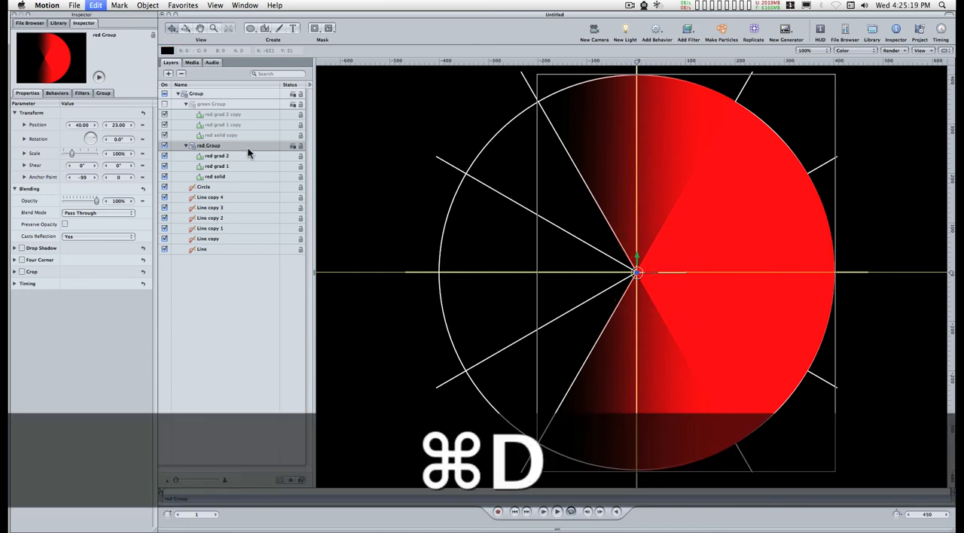
Duplicate red Group again as blue Group and select it for rotation around the centre
{"action": "key", "text": "cmd+d"}
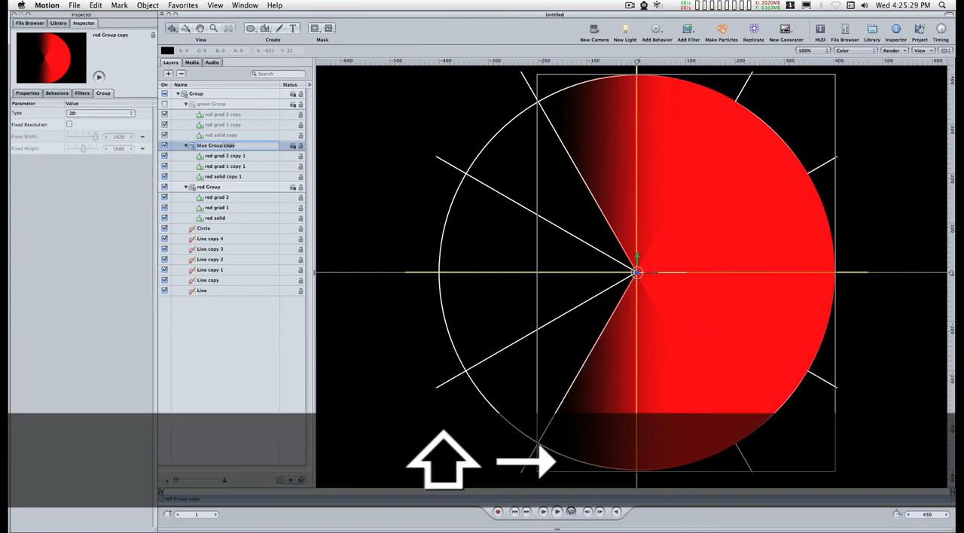
{"action": "left_click", "coordinate": [215, 145]}
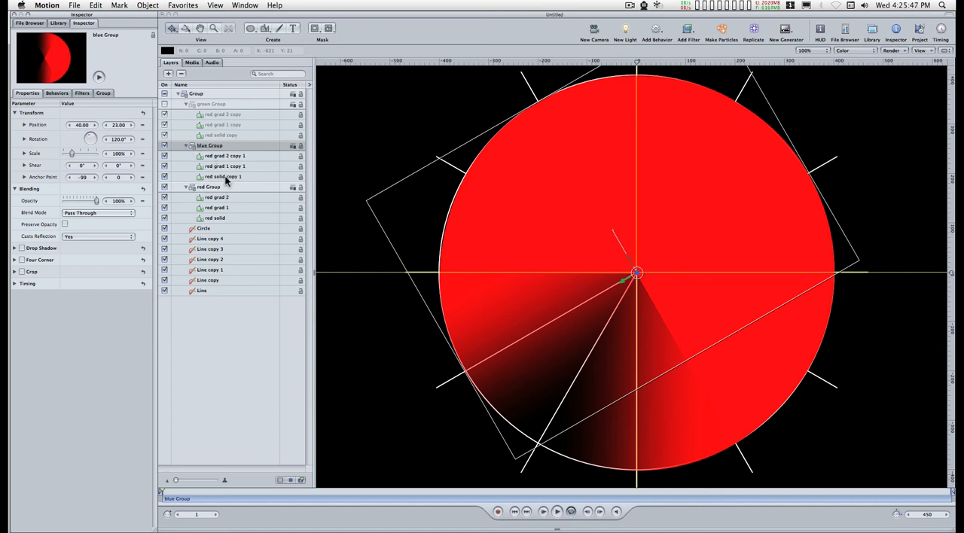
Recolour the blue wedges' fills via the colour picker and make green Group visible on the canvas
{"action": "left_click", "coordinate": [223, 177]}
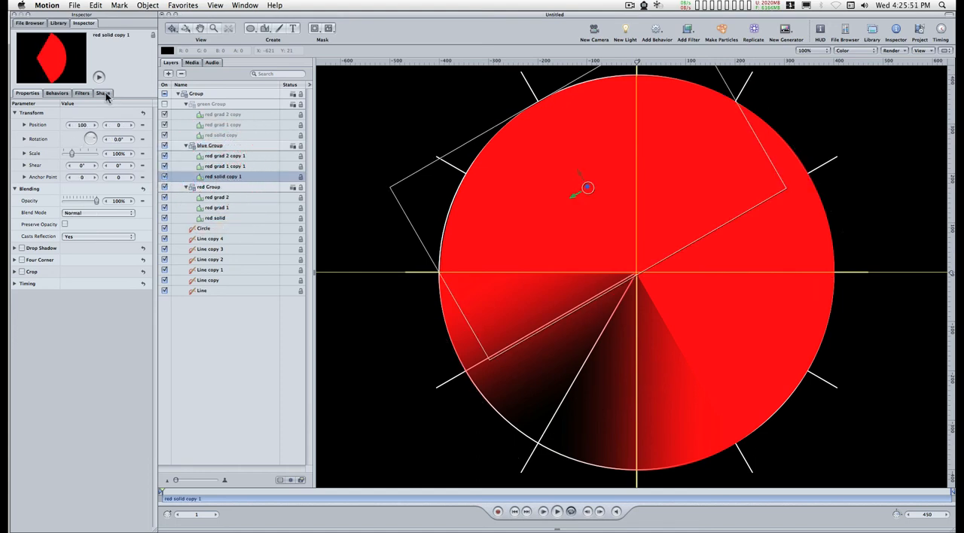
{"action": "left_click", "coordinate": [103, 93]}
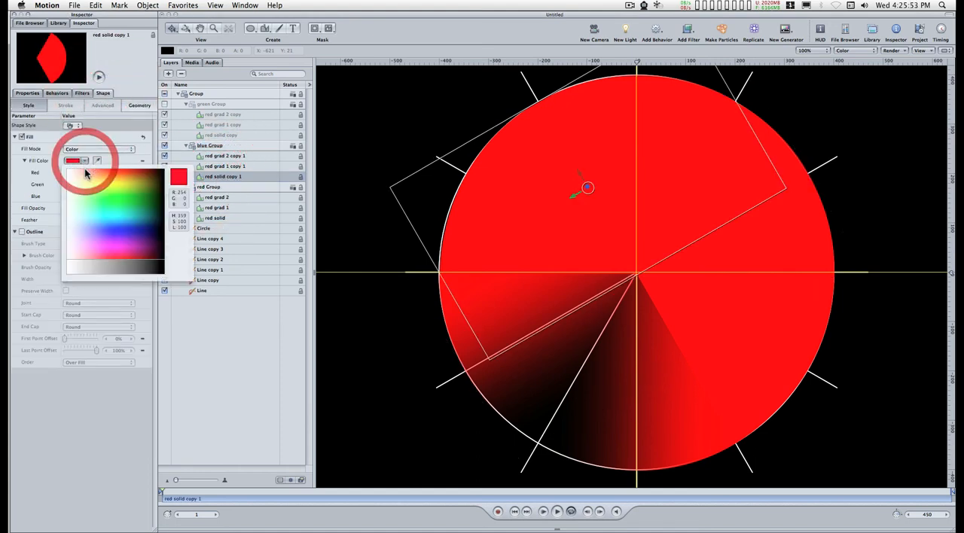
{"action": "left_click", "coordinate": [82, 169]}
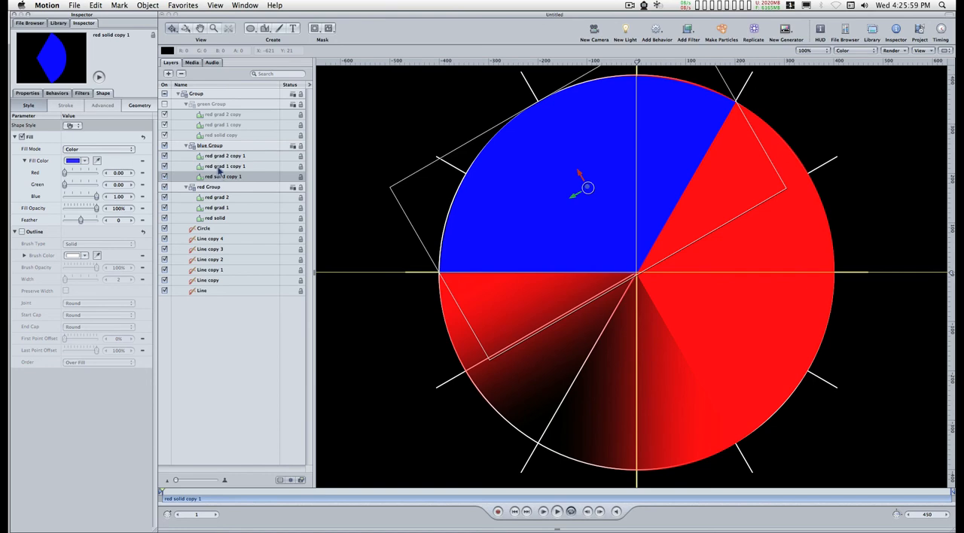
{"action": "left_click", "coordinate": [225, 165]}
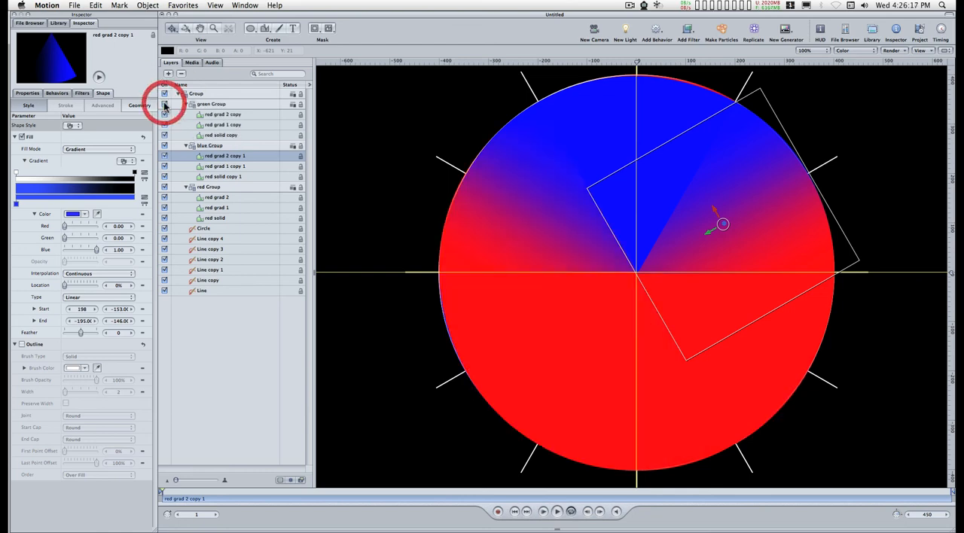
{"action": "left_click", "coordinate": [218, 135]}
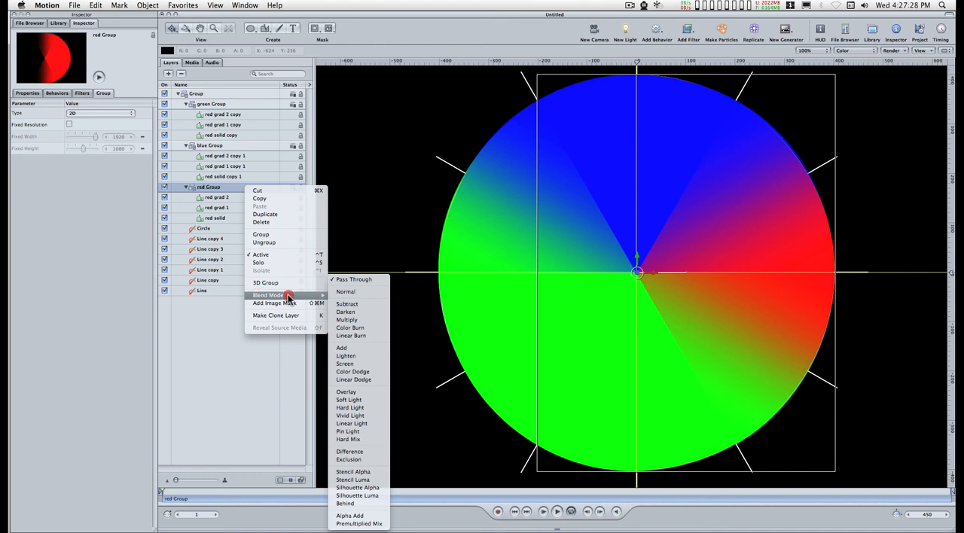
Set the red, blue and green groups to an additive blend mode for a full rainbow wheel
{"action": "left_click", "coordinate": [340, 347]}
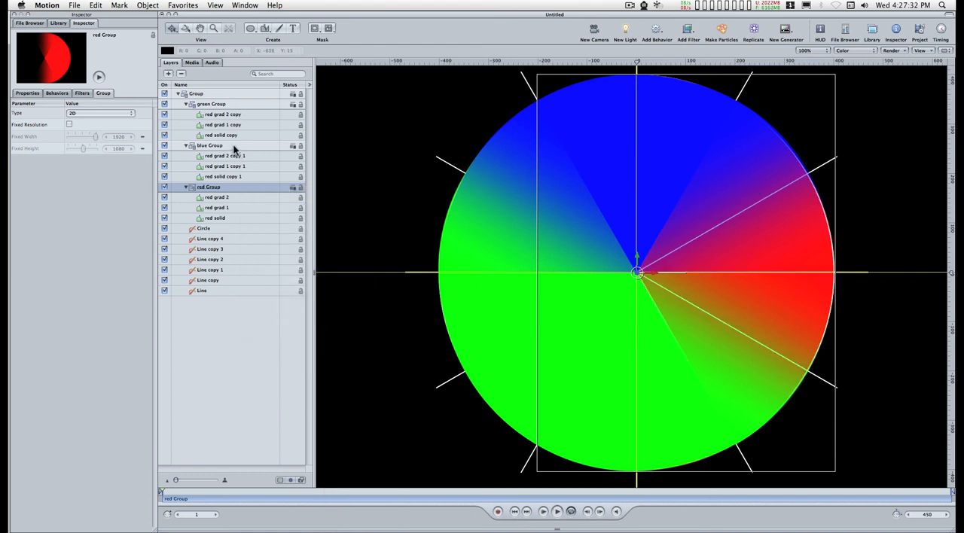
{"action": "right_click", "coordinate": [211, 145]}
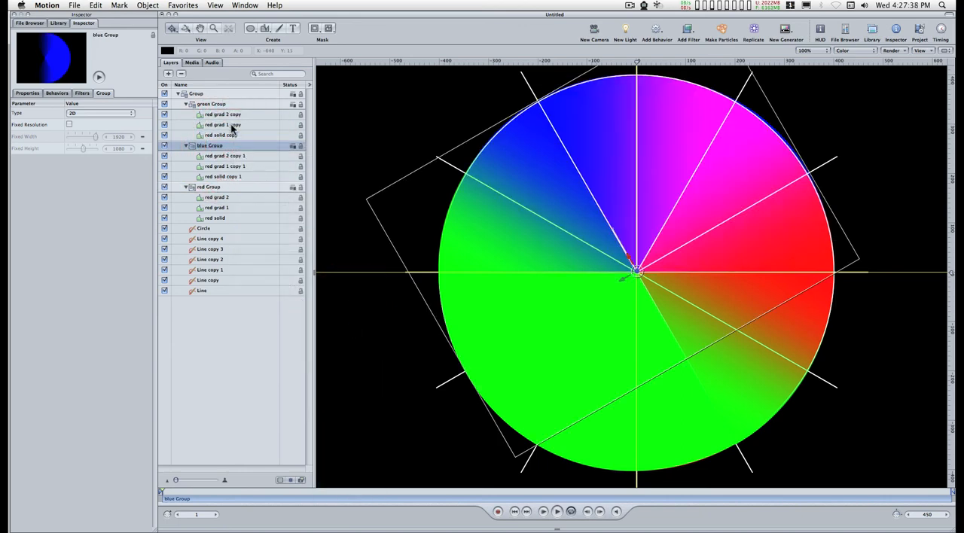
{"action": "right_click", "coordinate": [211, 102]}
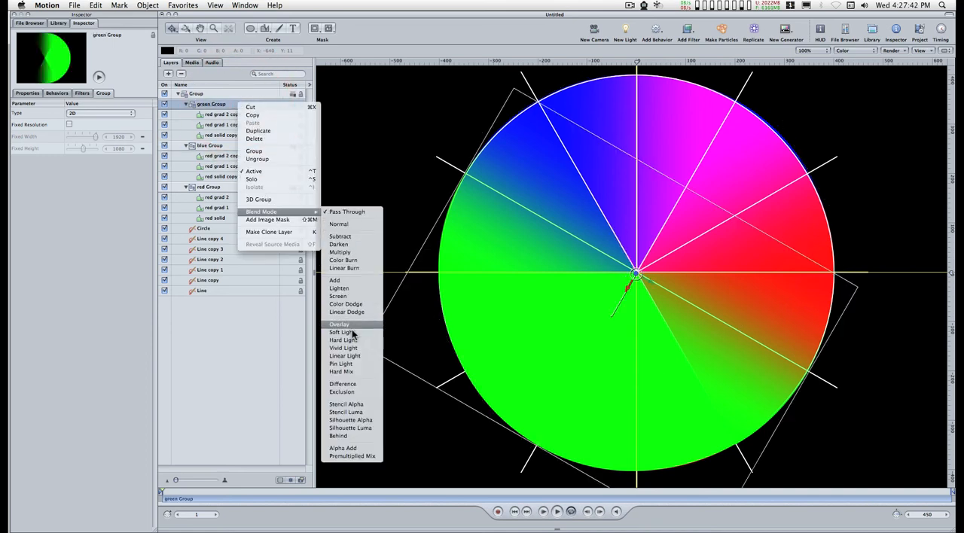
{"action": "left_click", "coordinate": [340, 332]}
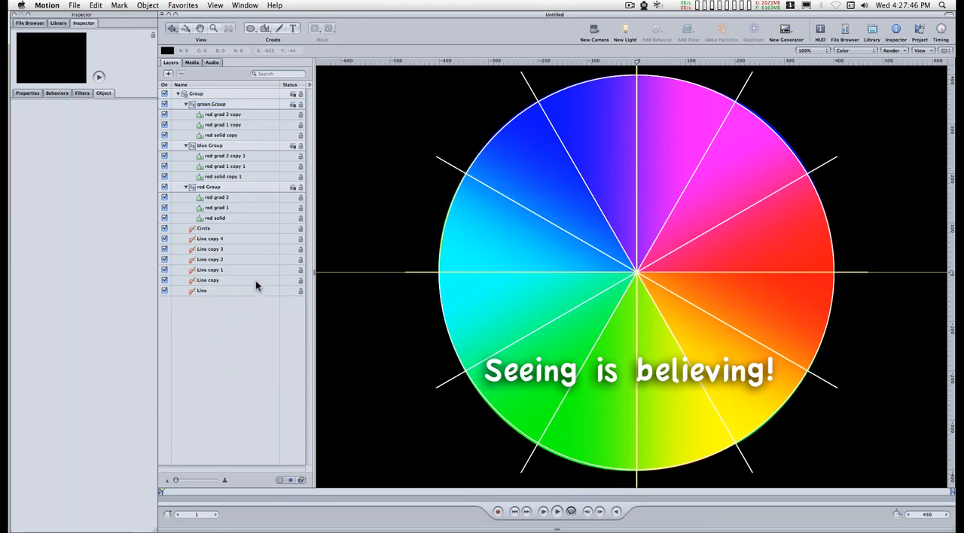
Hide the white Circle and Line divider layers in the Layers list
{"action": "left_click", "coordinate": [165, 229]}
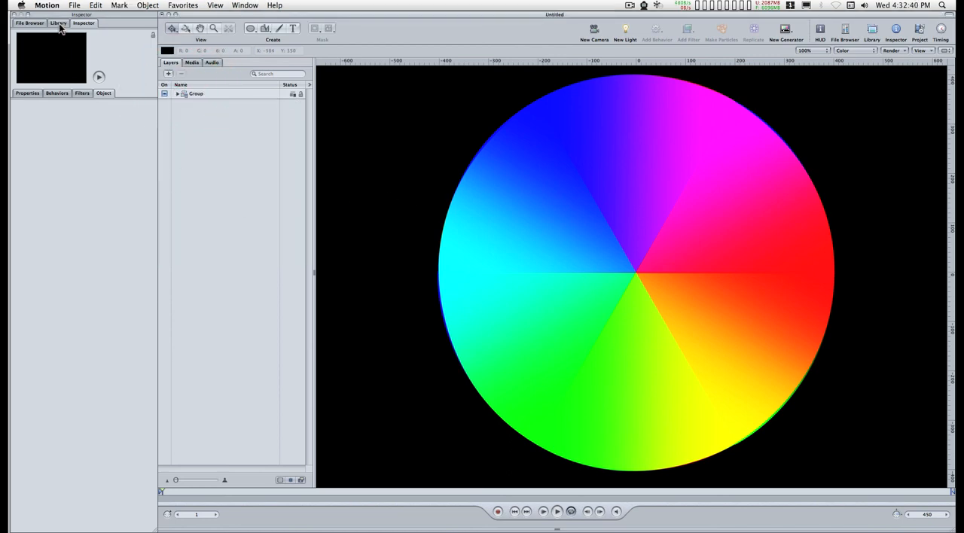
Bring colorpalette2.png from the File Browser onto the canvas above the wheel
{"action": "left_click", "coordinate": [58, 23]}
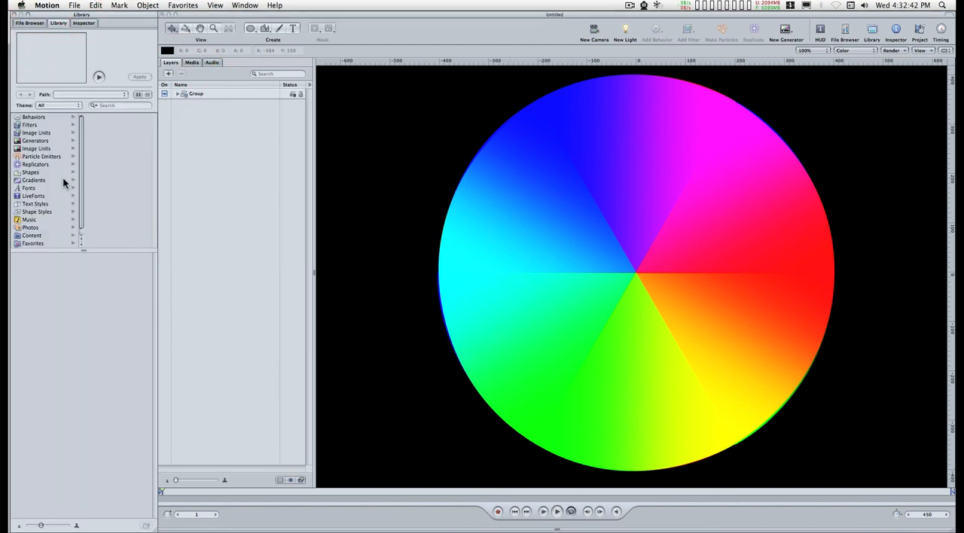
{"action": "left_click", "coordinate": [30, 22]}
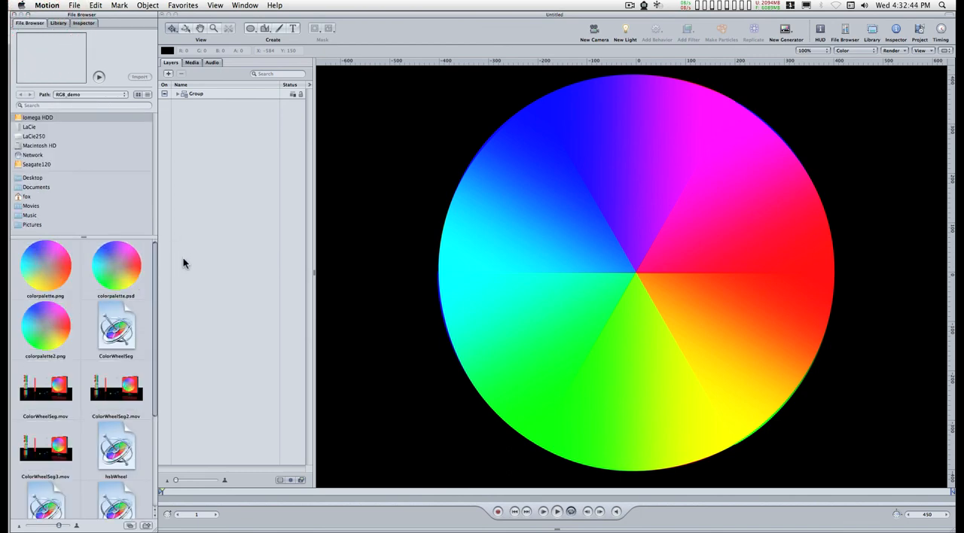
{"action": "mouse_move", "coordinate": [47, 337]}
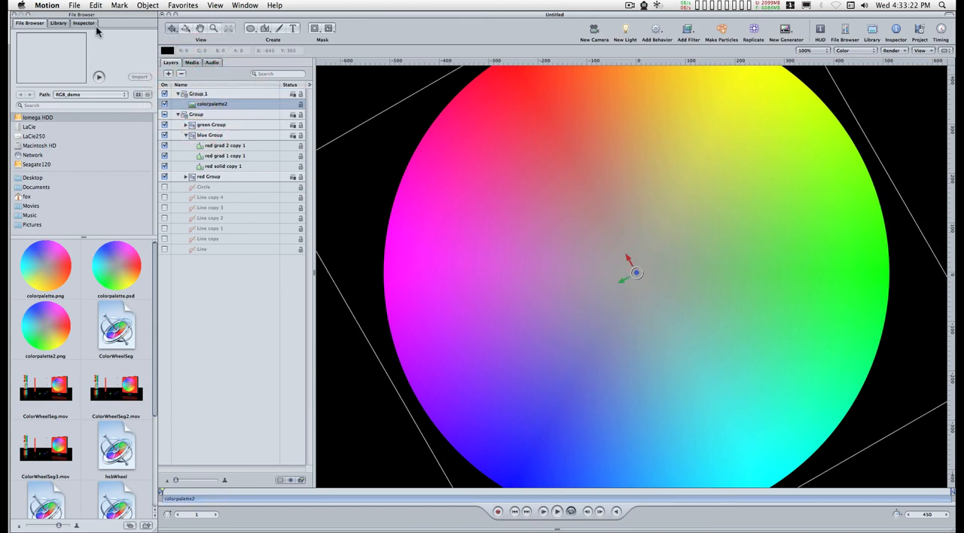
{"action": "left_click", "coordinate": [83, 22]}
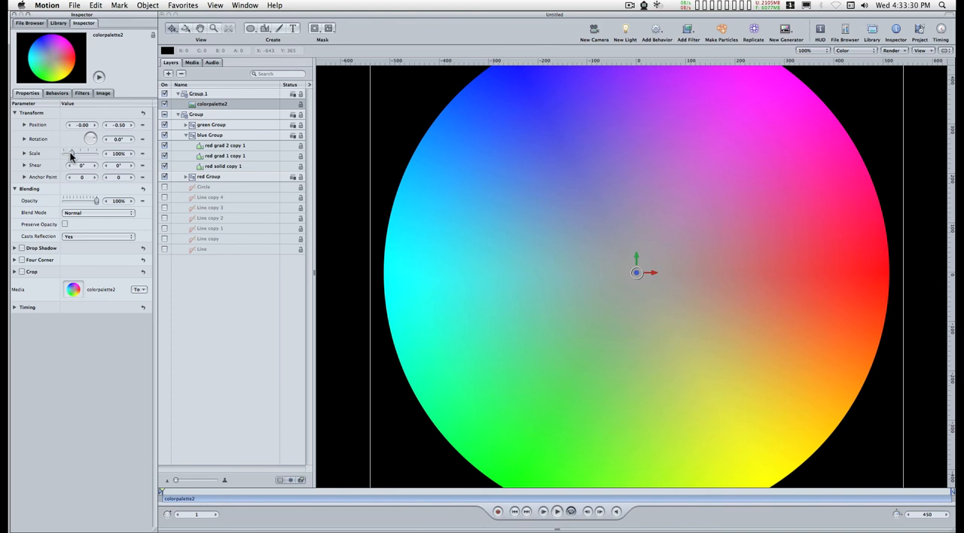
Scale the colorpalette2 image down so it sits inside the wheel
{"action": "left_click_drag", "start_coordinate": [96, 154], "coordinate": [68, 153]}
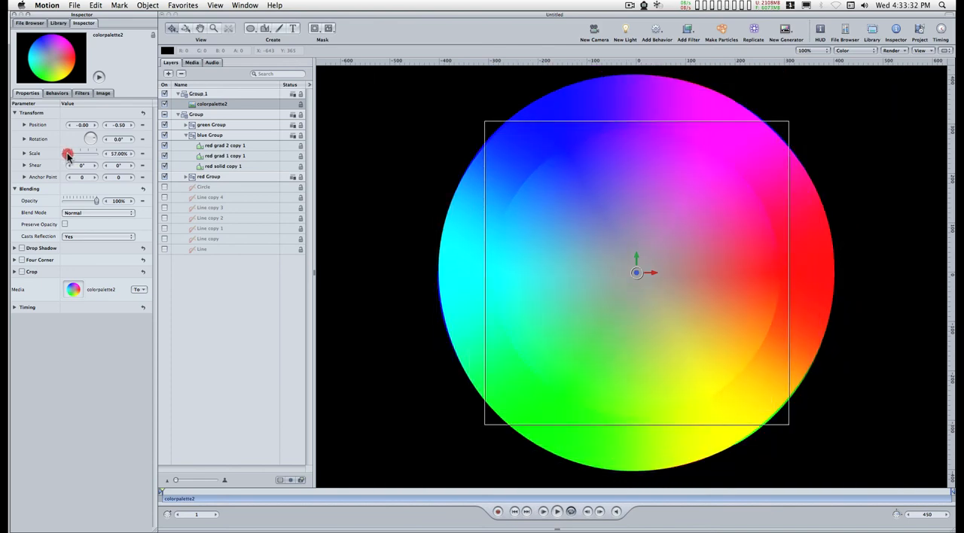
{"action": "left_click_drag", "start_coordinate": [68, 153], "coordinate": [72, 151]}
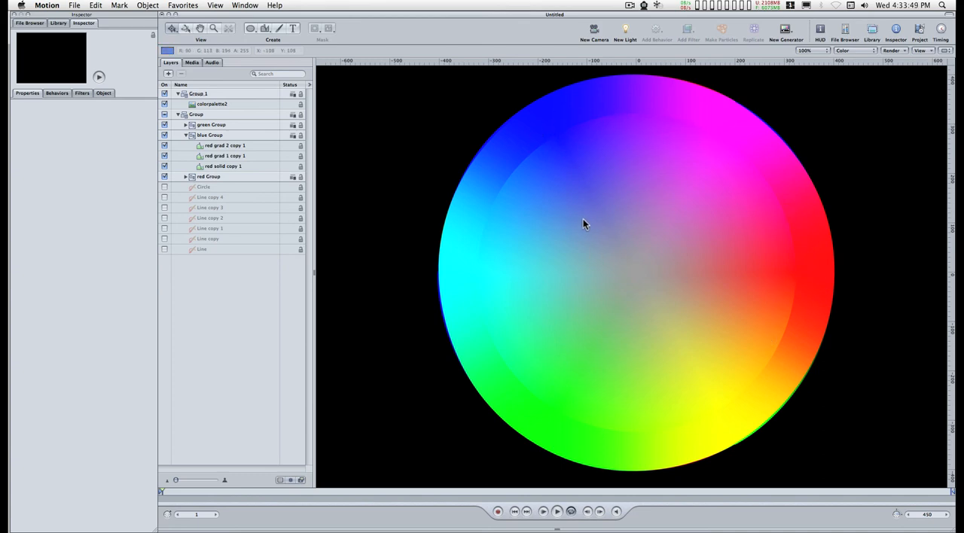
{"action": "left_click", "coordinate": [211, 104]}
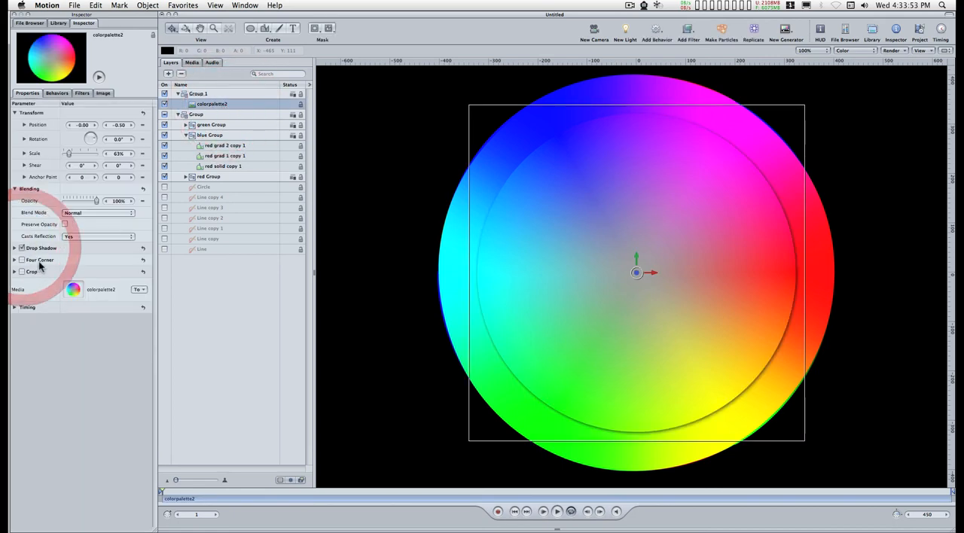
Enable a drop shadow on the image and adjust its distance, blur and opacity
{"action": "left_click", "coordinate": [21, 247]}
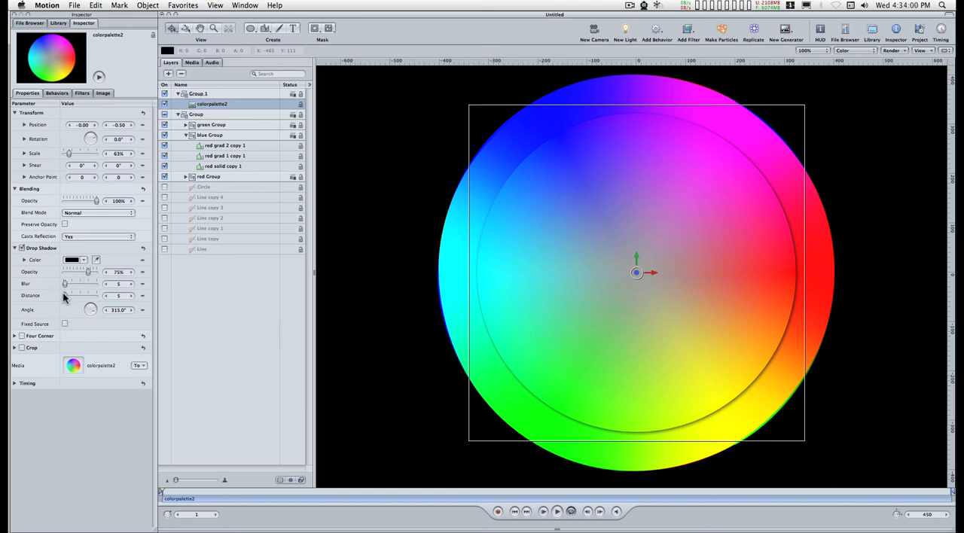
{"action": "left_click_drag", "start_coordinate": [63, 295], "coordinate": [91, 295]}
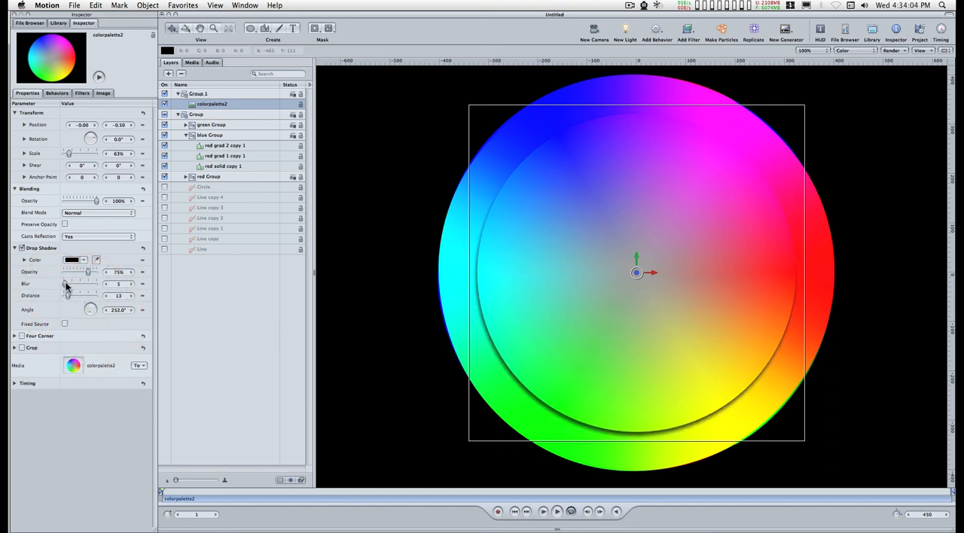
{"action": "left_click_drag", "start_coordinate": [89, 284], "coordinate": [84, 283]}
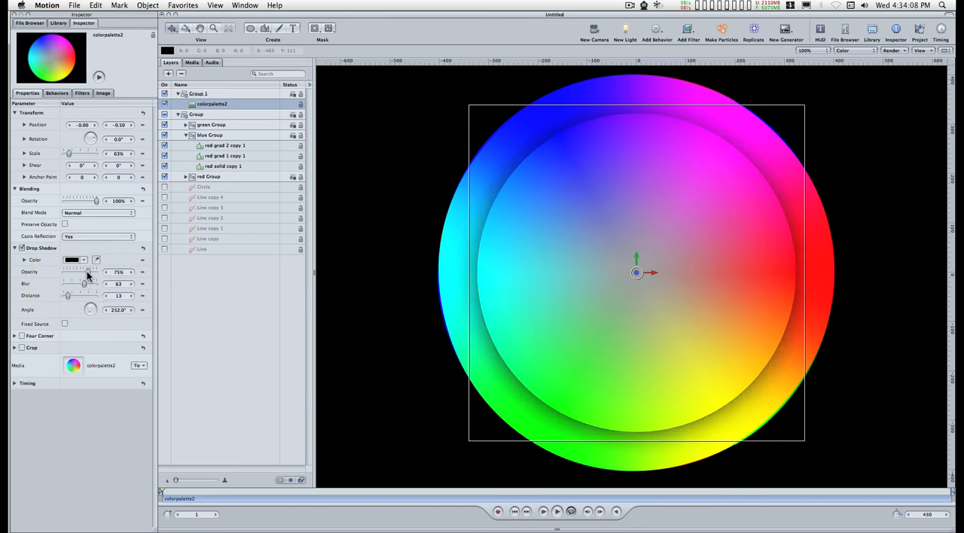
{"action": "left_click_drag", "start_coordinate": [94, 273], "coordinate": [69, 272]}
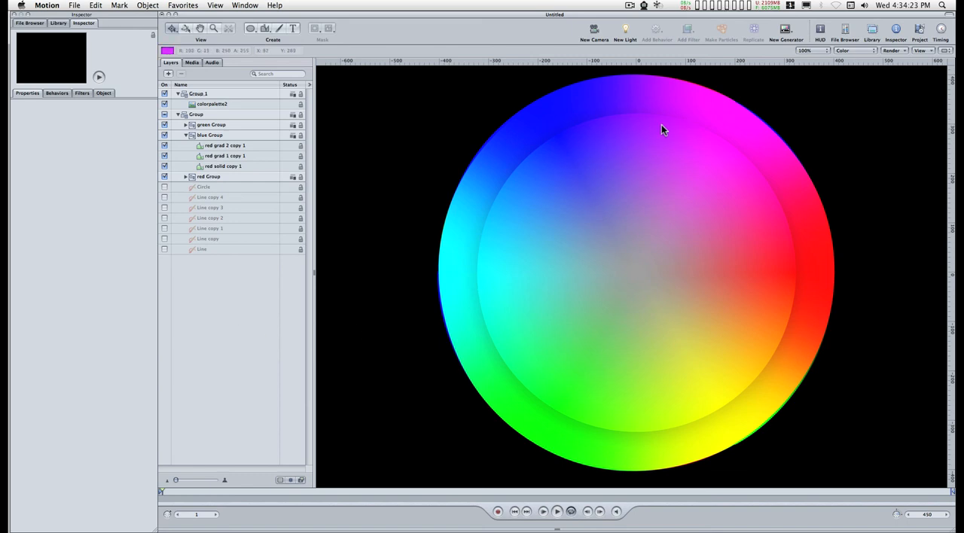
{"action": "mouse_move", "coordinate": [651, 192]}
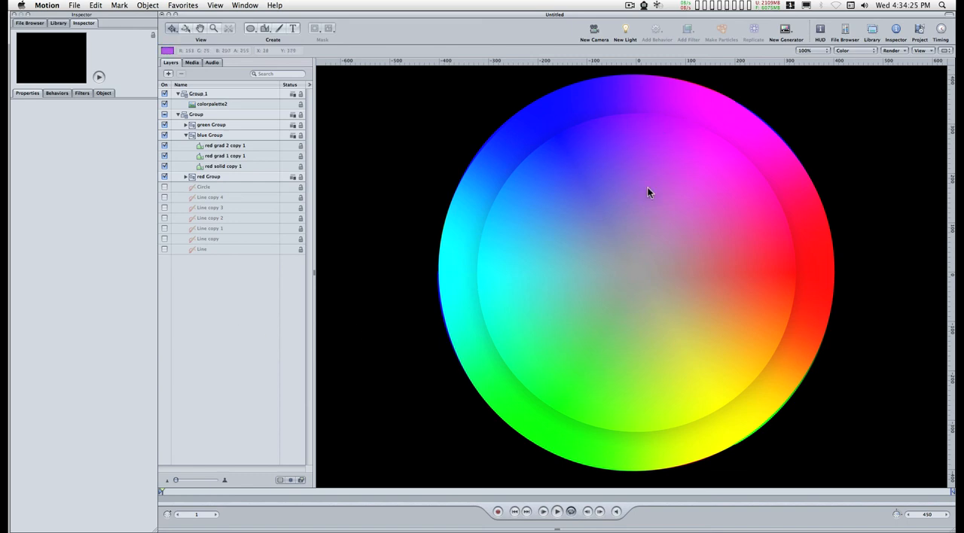
{"action": "mouse_move", "coordinate": [645, 189]}
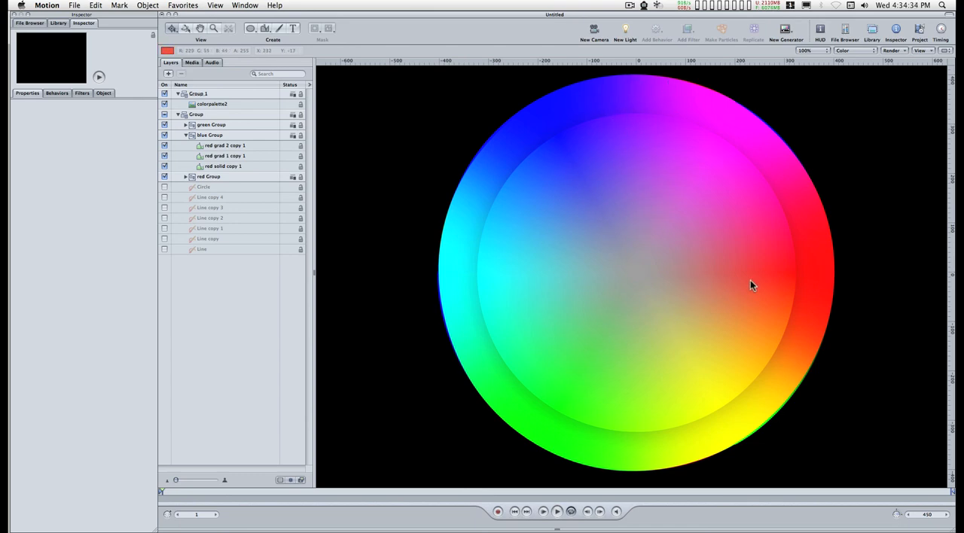
{"action": "mouse_move", "coordinate": [786, 280]}
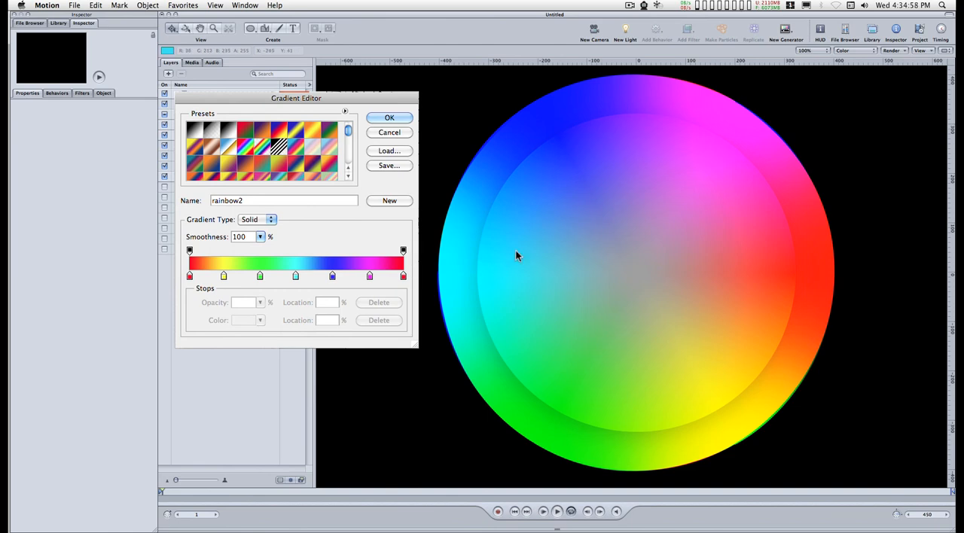
{"action": "mouse_move", "coordinate": [685, 195]}
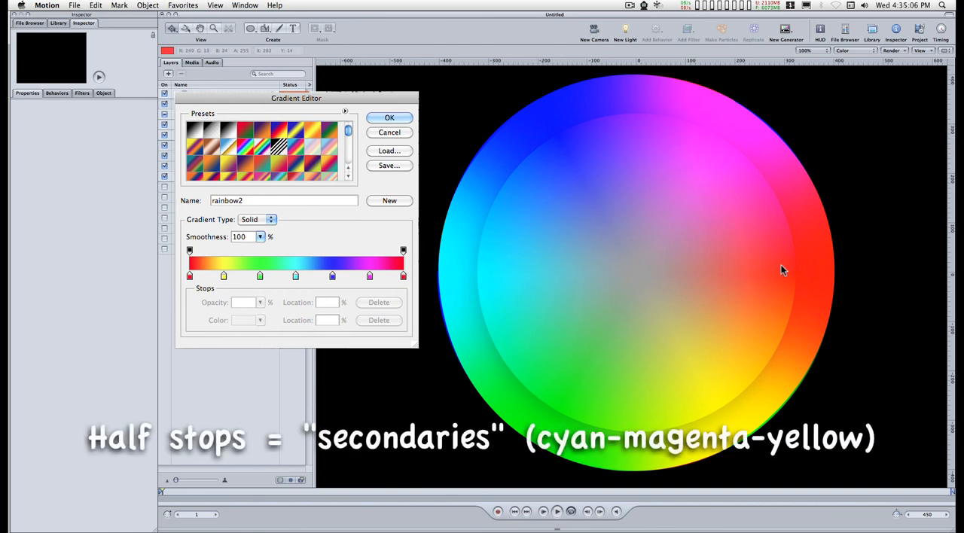
{"action": "left_click", "coordinate": [388, 118]}
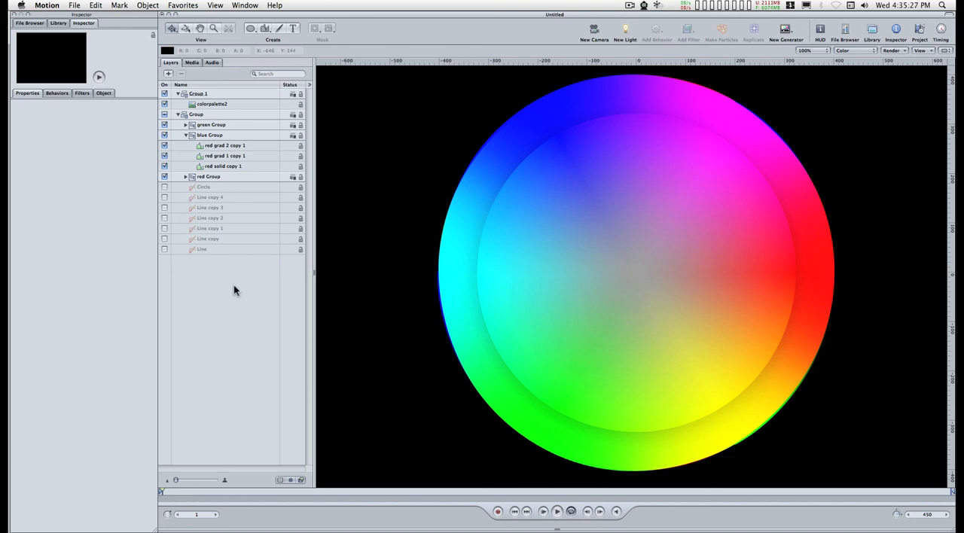
{"action": "mouse_move", "coordinate": [235, 294]}
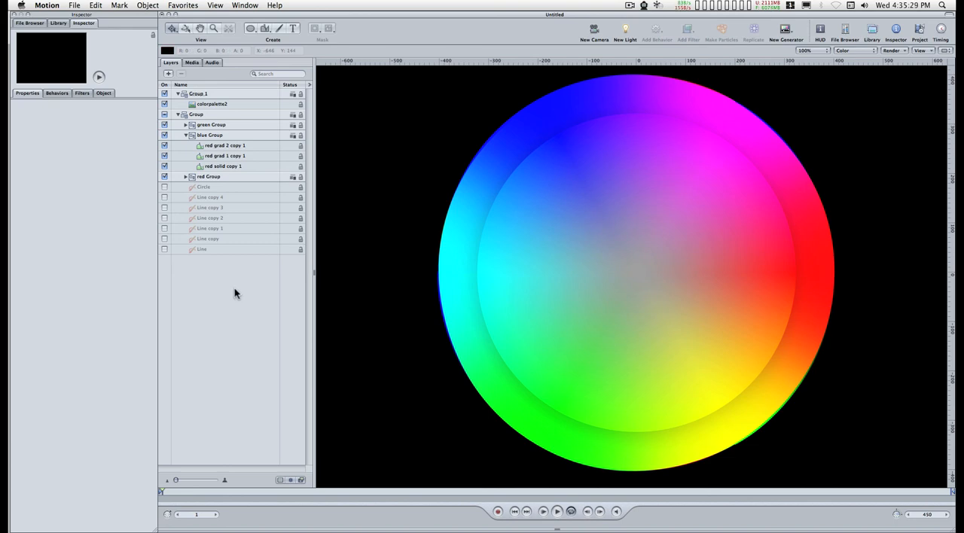